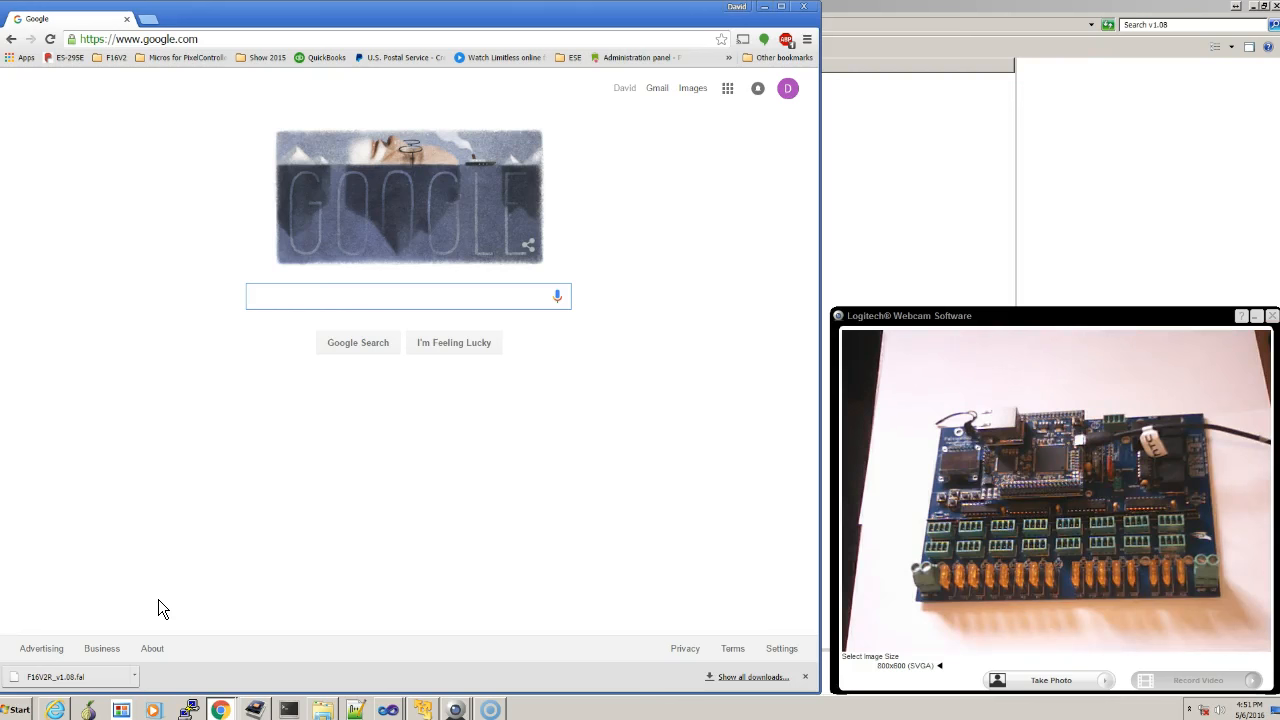
# Browse to pixelcontroller.com/store/ and view the F16V2-R Pixel Controller with mounting plate page.
pyautogui.click(400, 296)
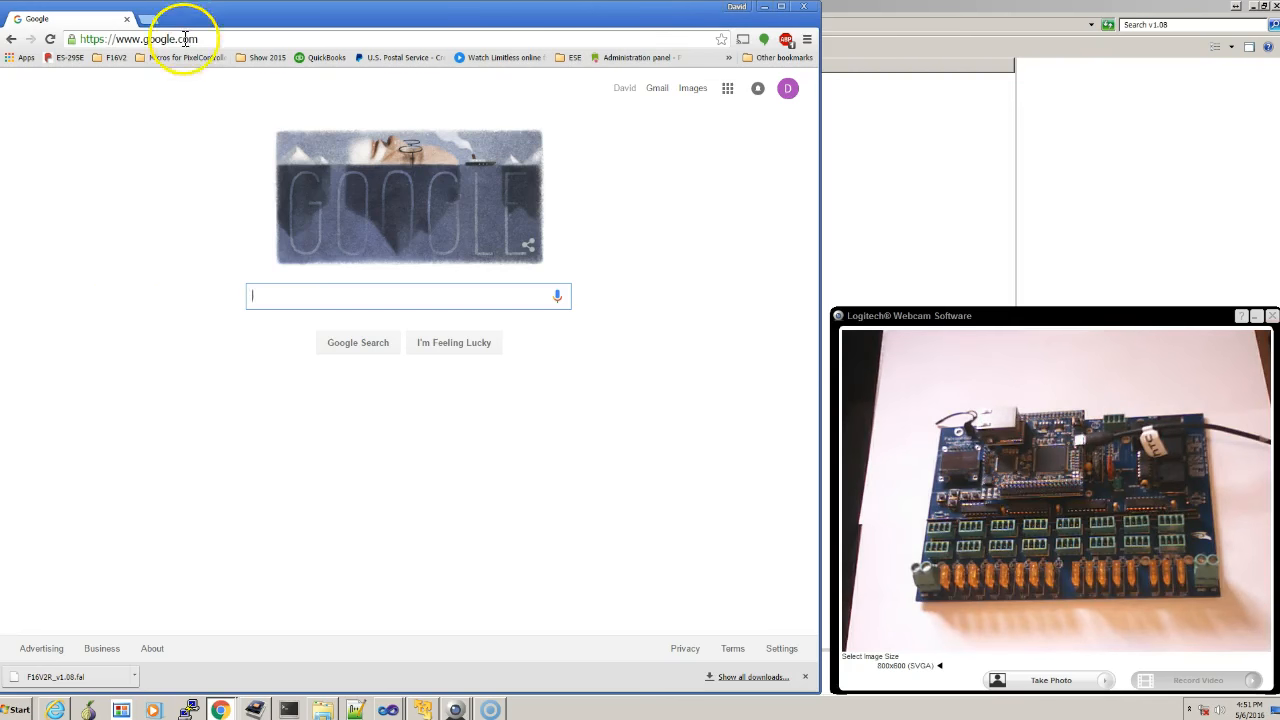
pyautogui.write('pixelcontroller.com/store/')
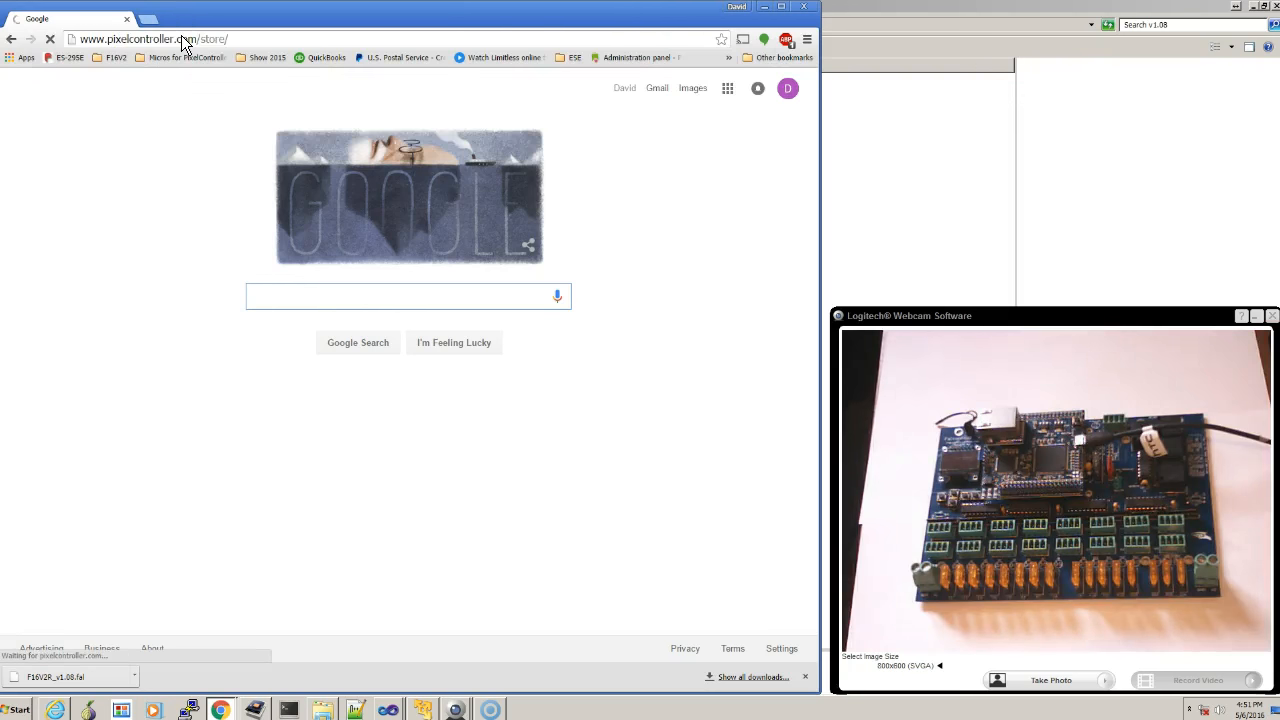
pyautogui.click(150, 38)
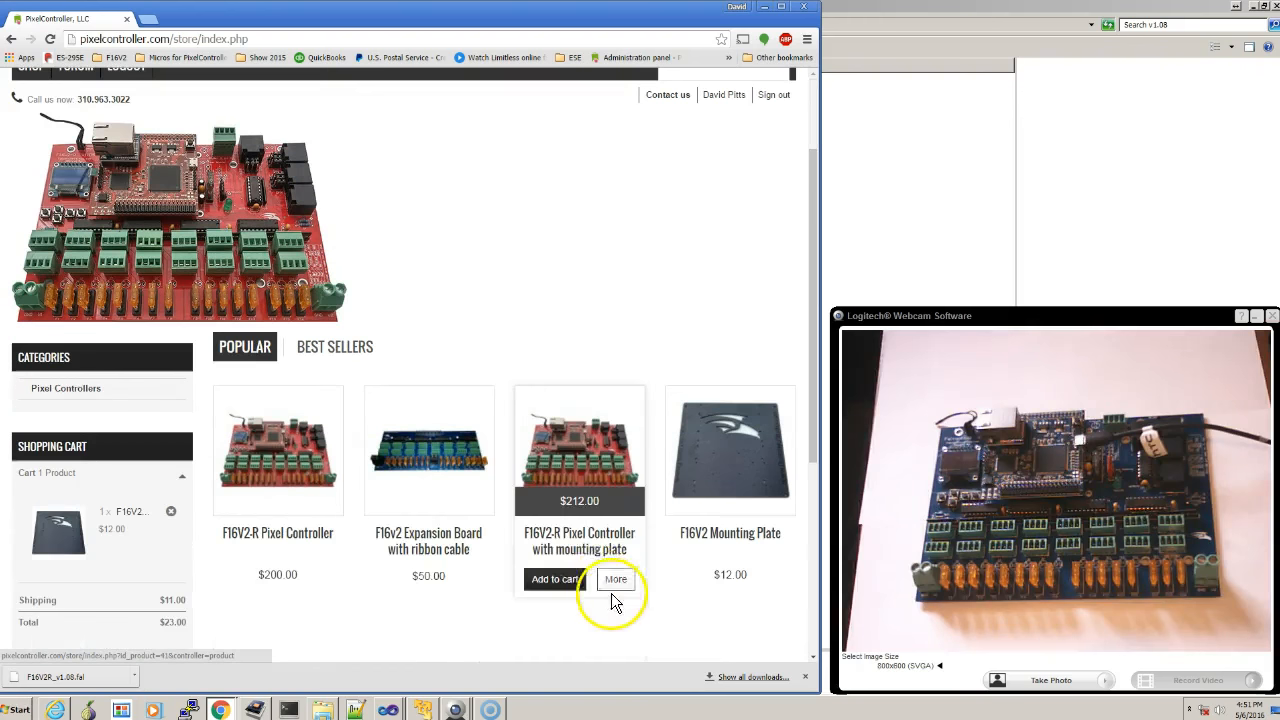
pyautogui.moveTo(572, 448)
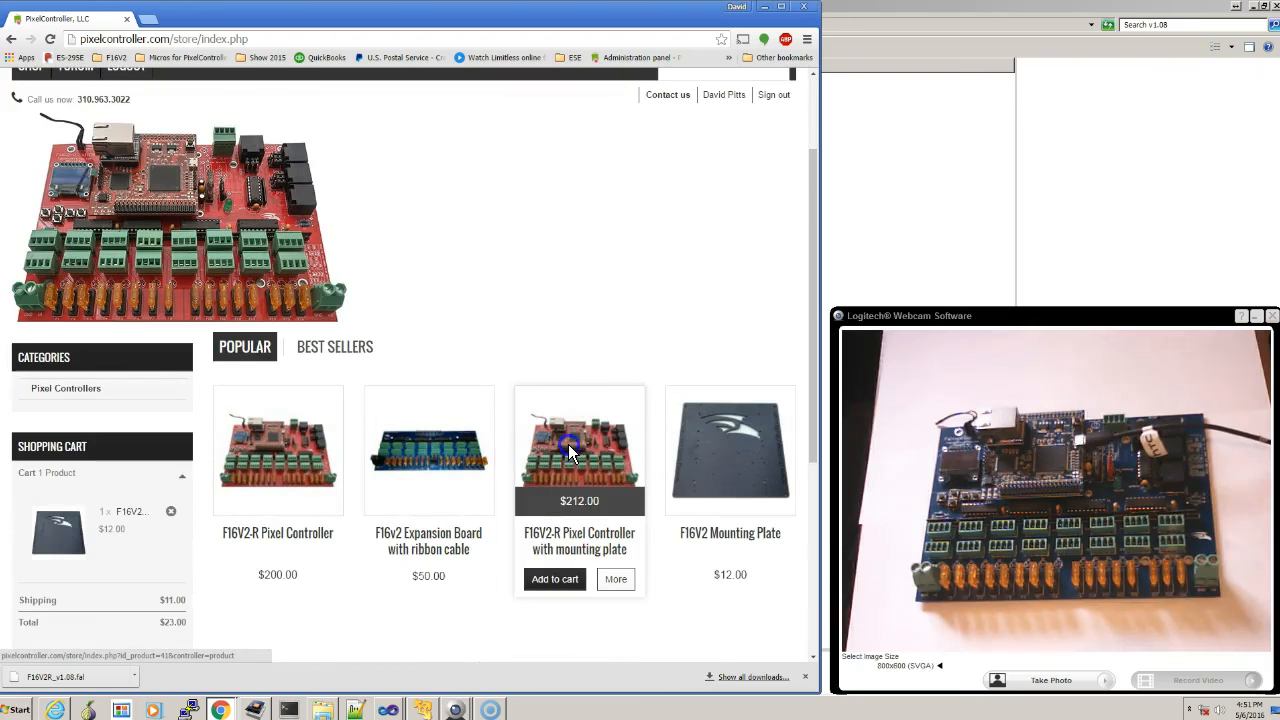
pyautogui.click(580, 450)
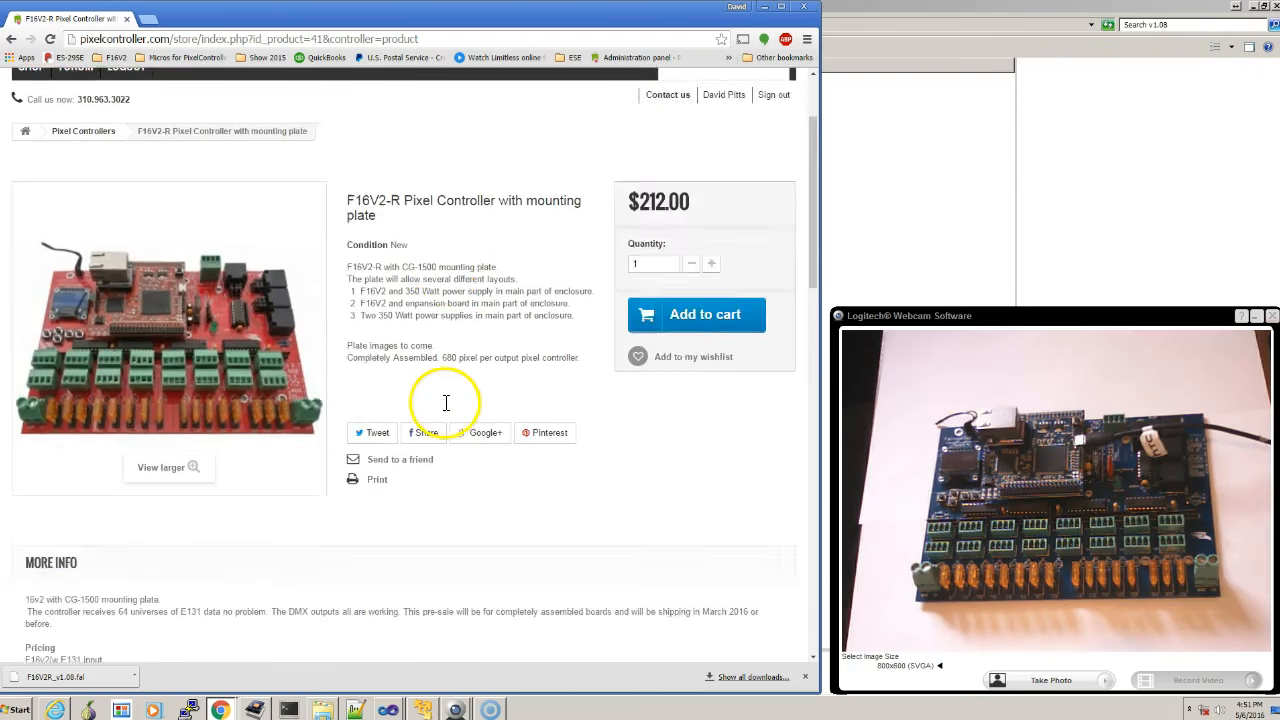
# Download Falcon Programmer 1-02.zip and keep it despite Chrome's uncommon-download warning.
pyautogui.scroll(-3)
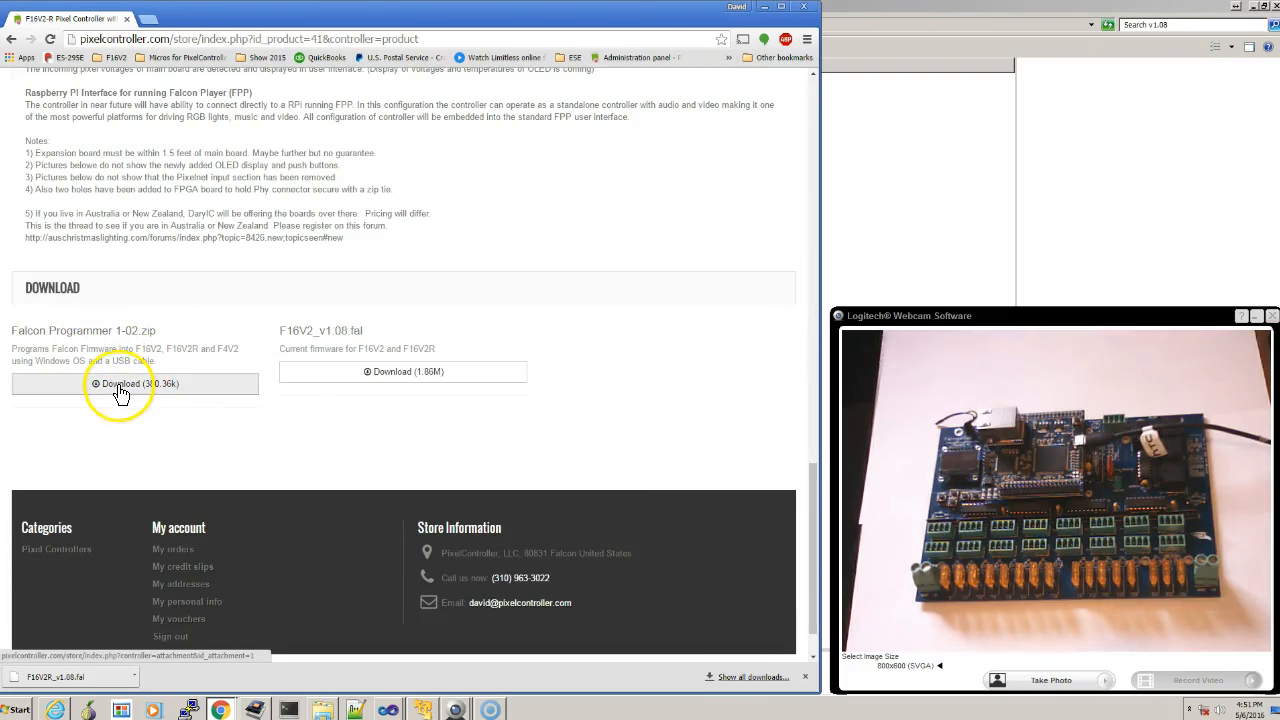
pyautogui.moveTo(120, 390)
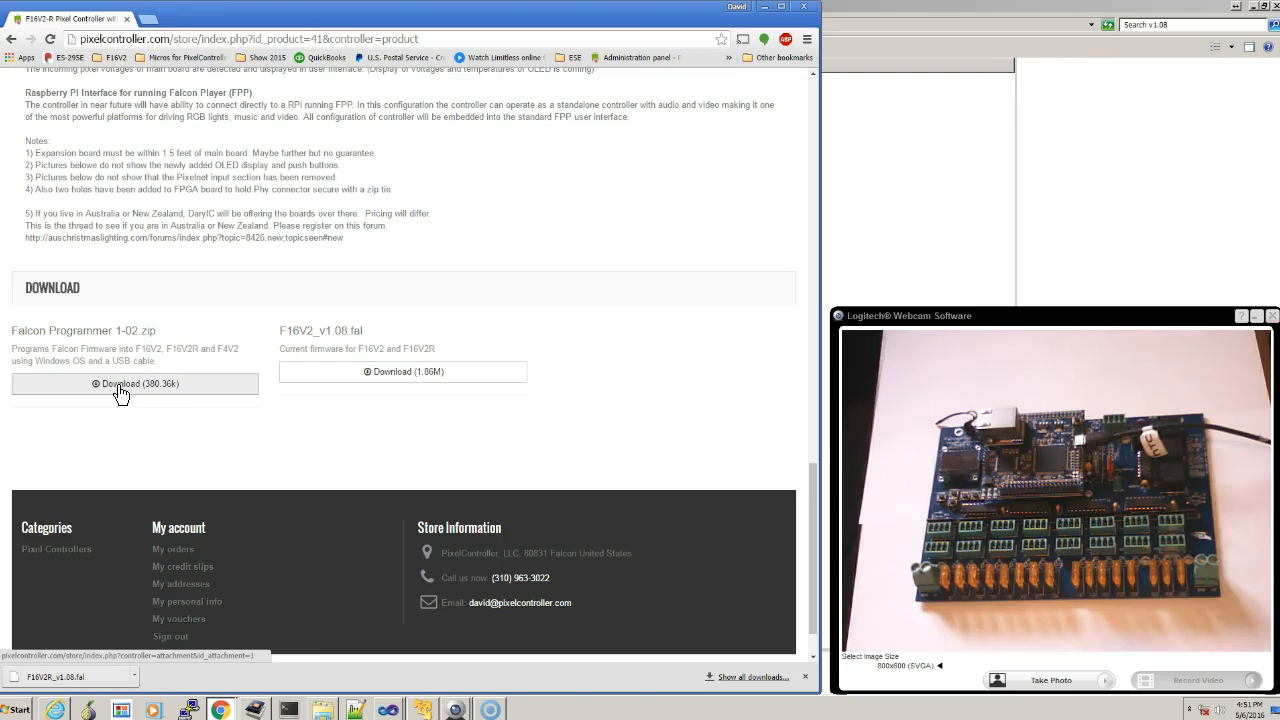
pyautogui.click(136, 384)
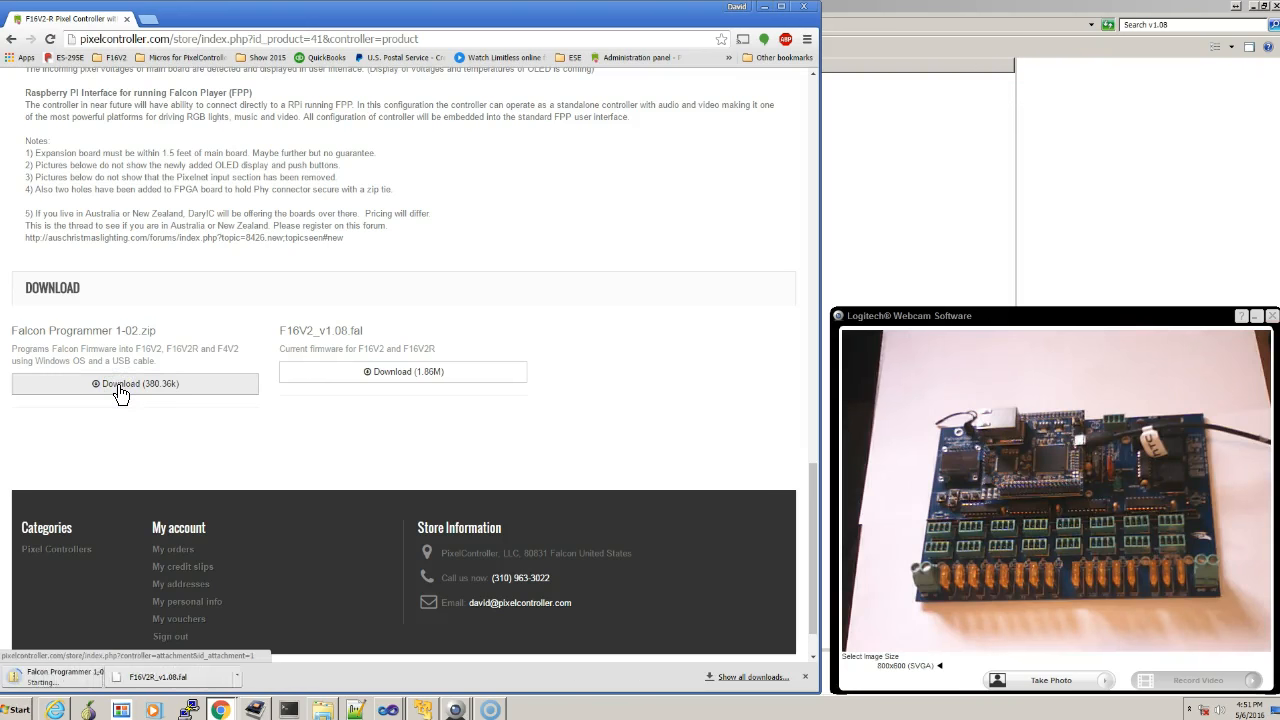
pyautogui.click(136, 384)
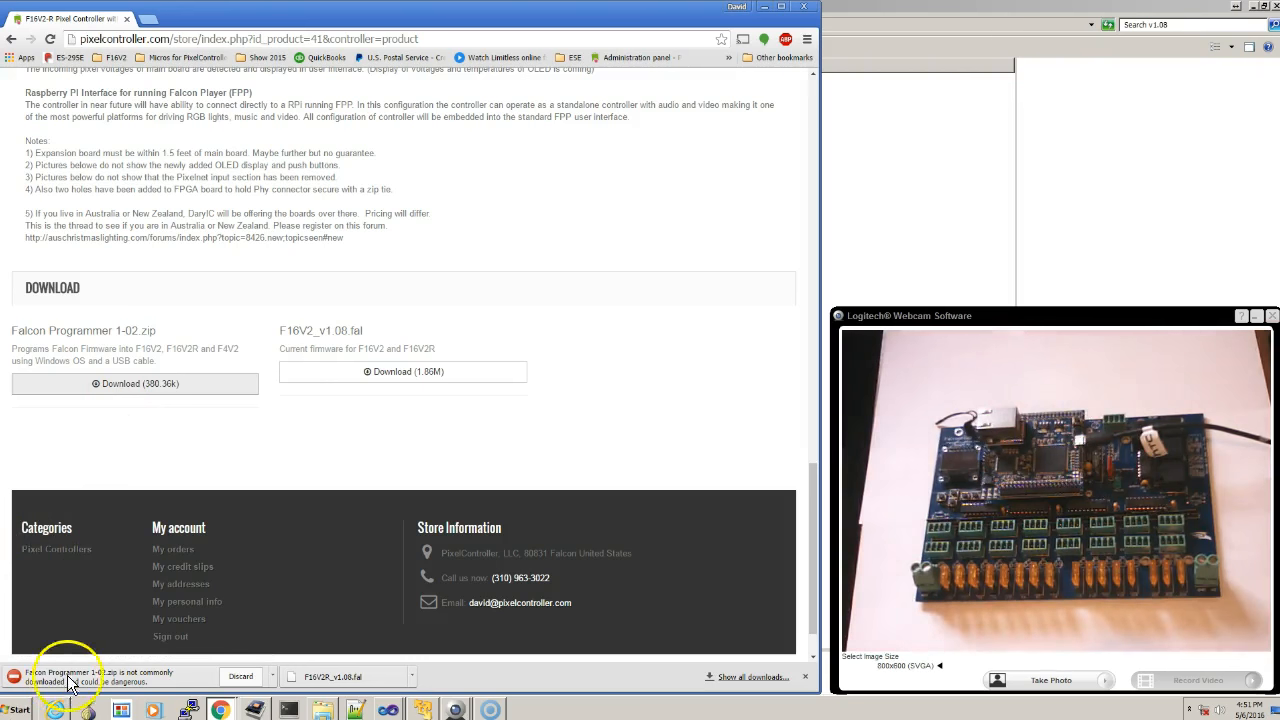
pyautogui.moveTo(68, 688)
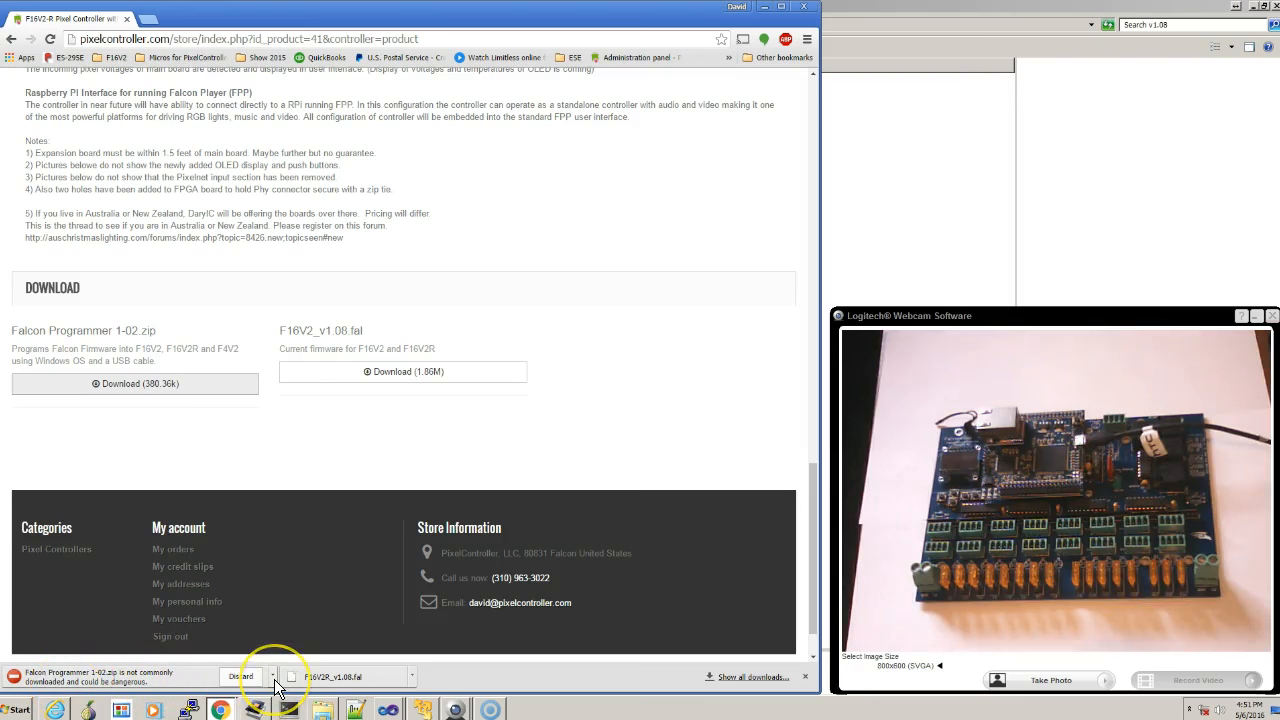
pyautogui.click(264, 676)
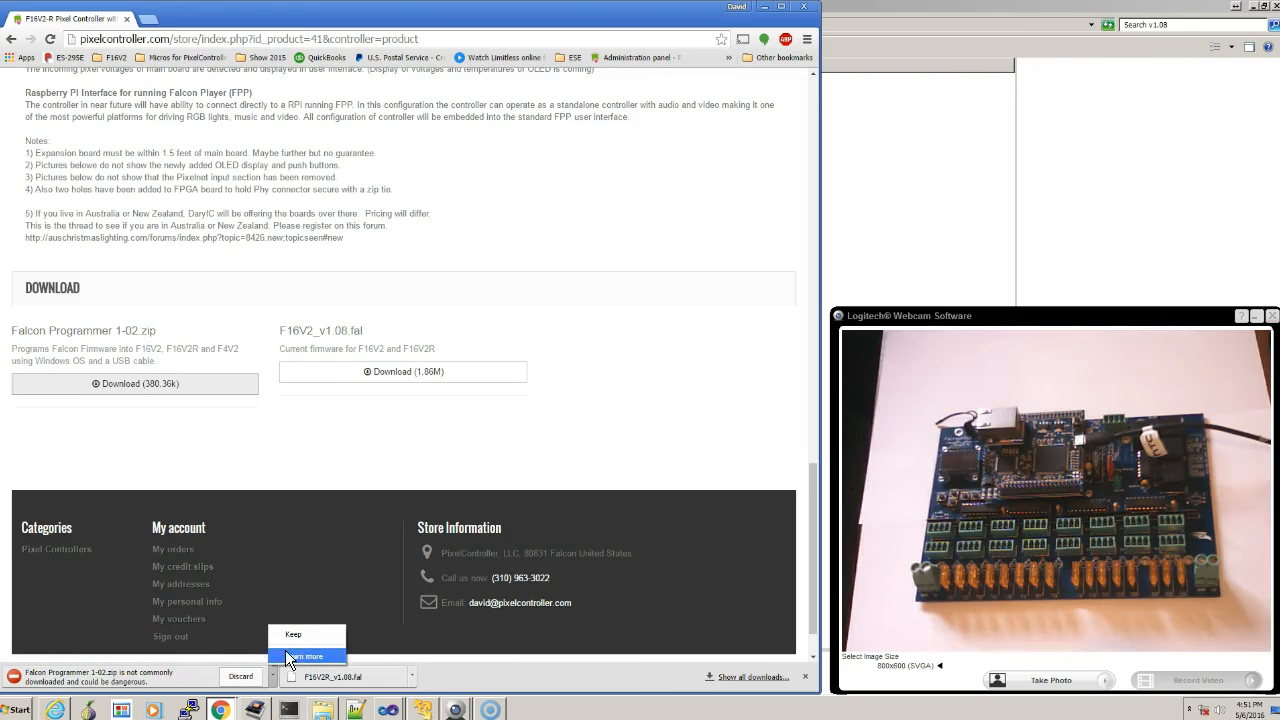
pyautogui.click(292, 634)
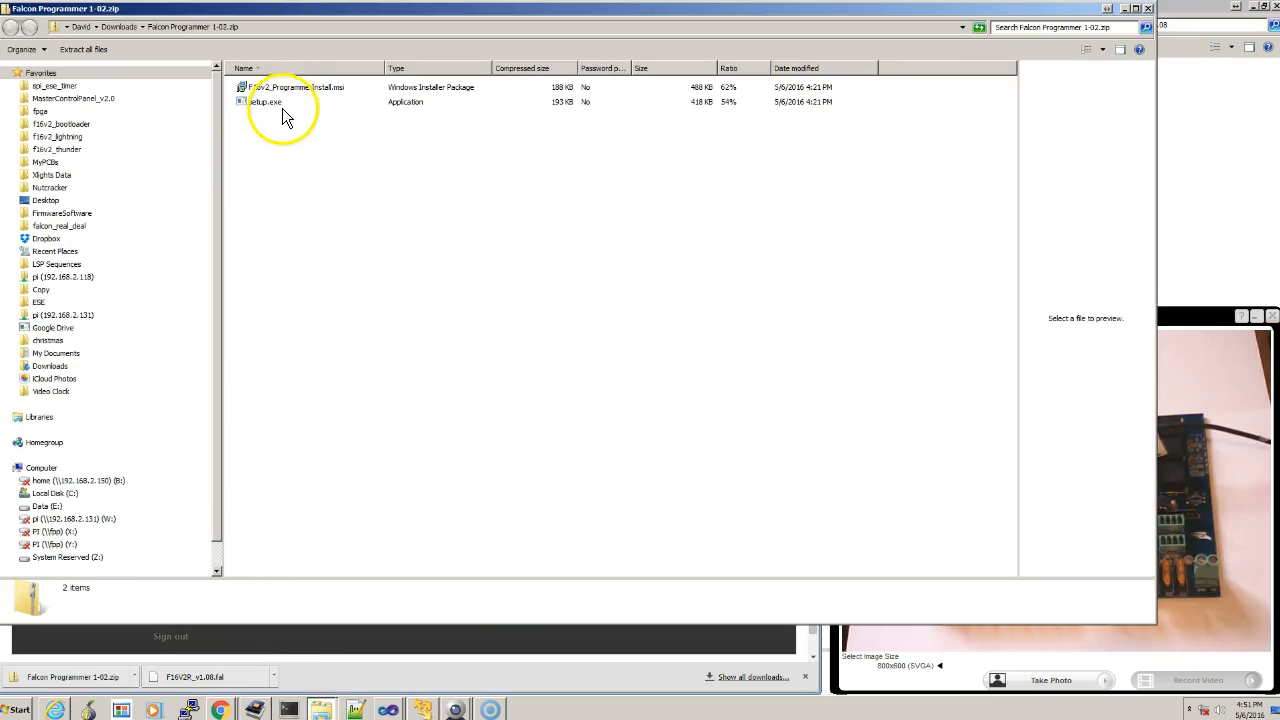
# Run setup.exe from the zip and install F16v2 Firmware Programmer v1.02 to the default folder.
pyautogui.click(264, 100)
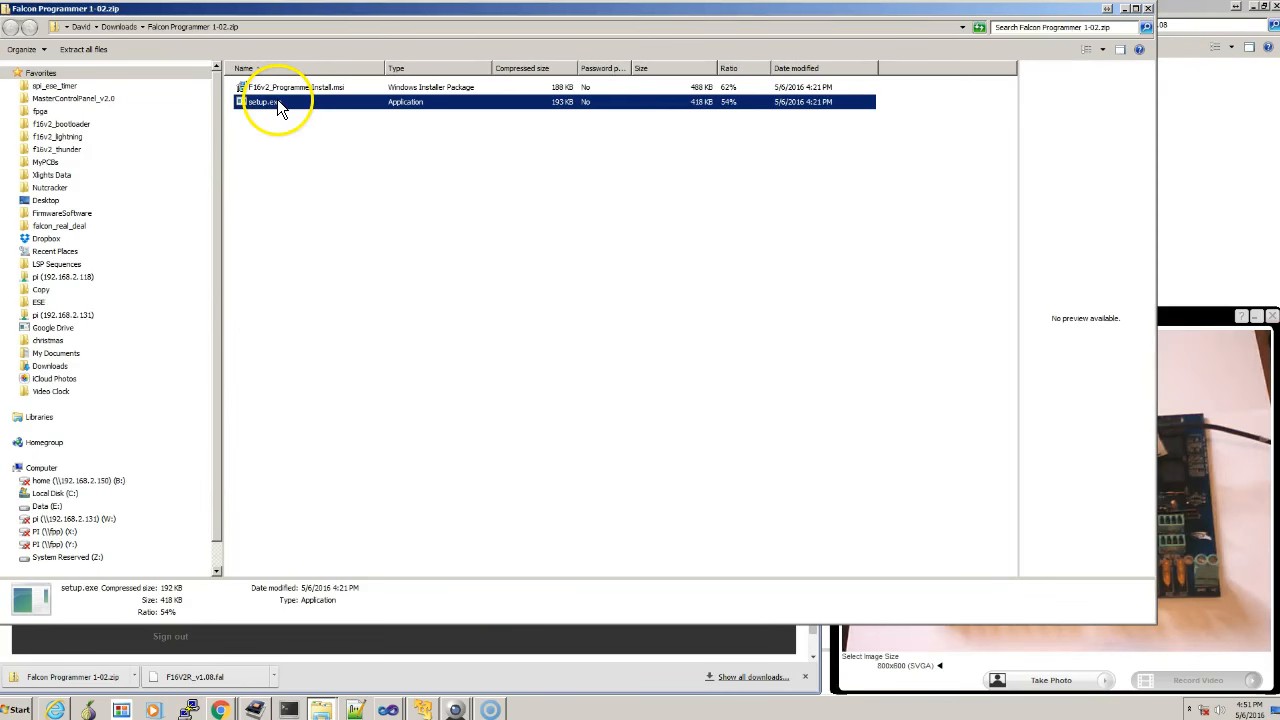
pyautogui.doubleClick(264, 100)
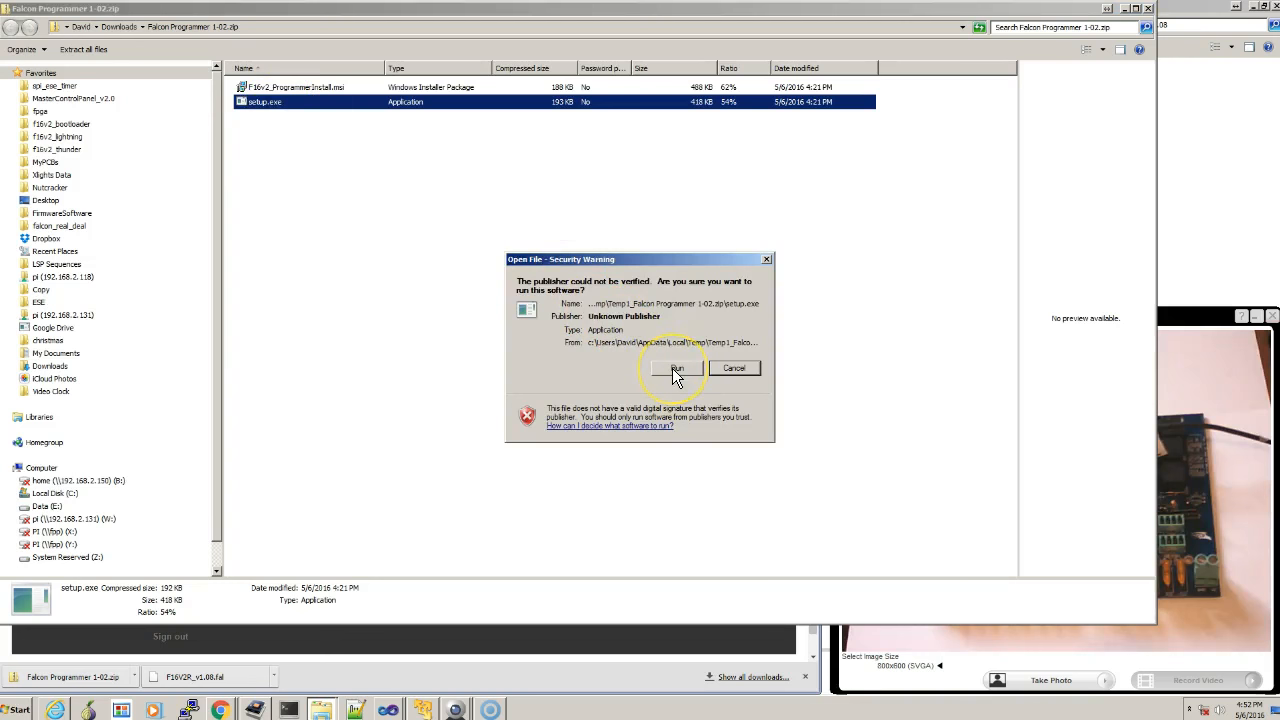
pyautogui.click(676, 368)
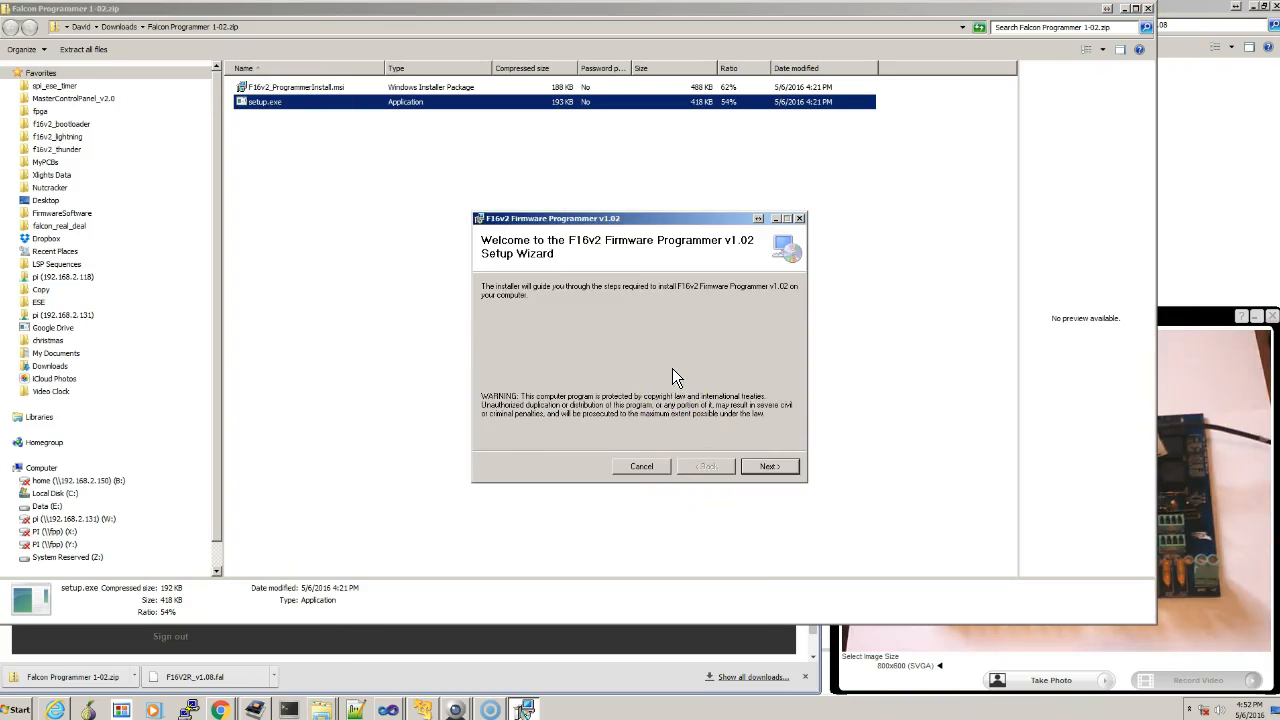
pyautogui.click(768, 466)
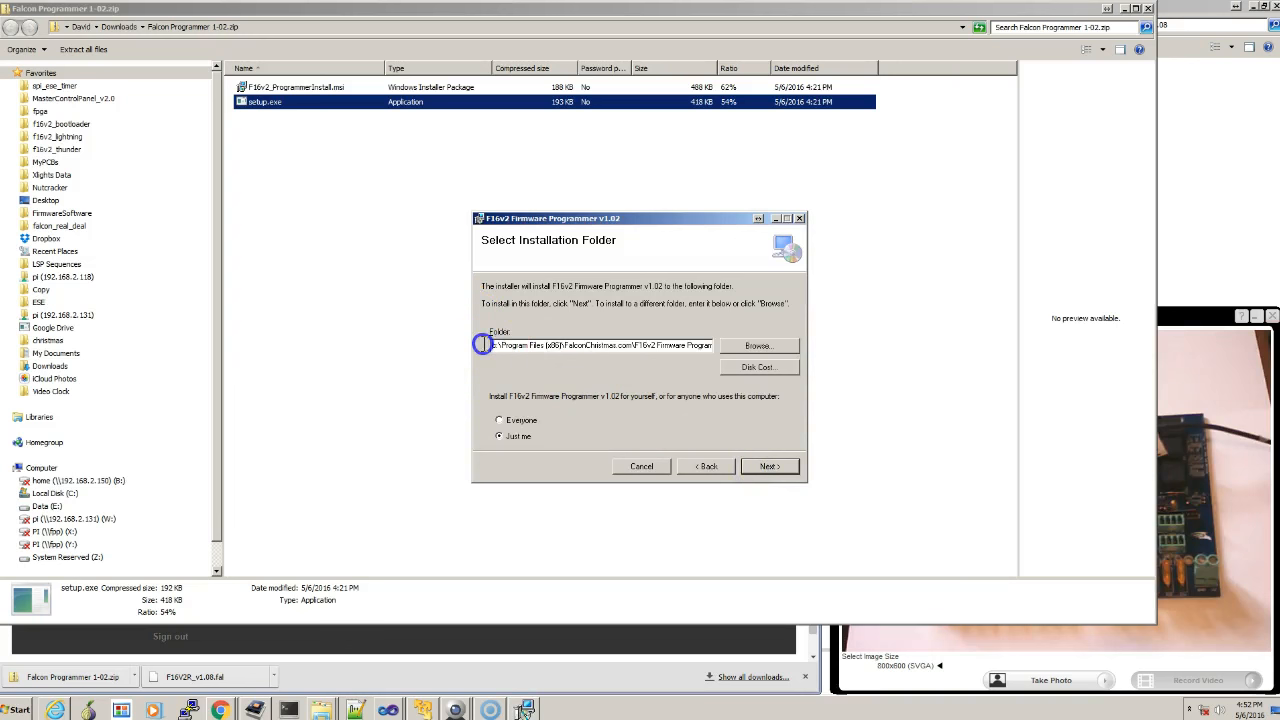
pyautogui.moveTo(678, 500)
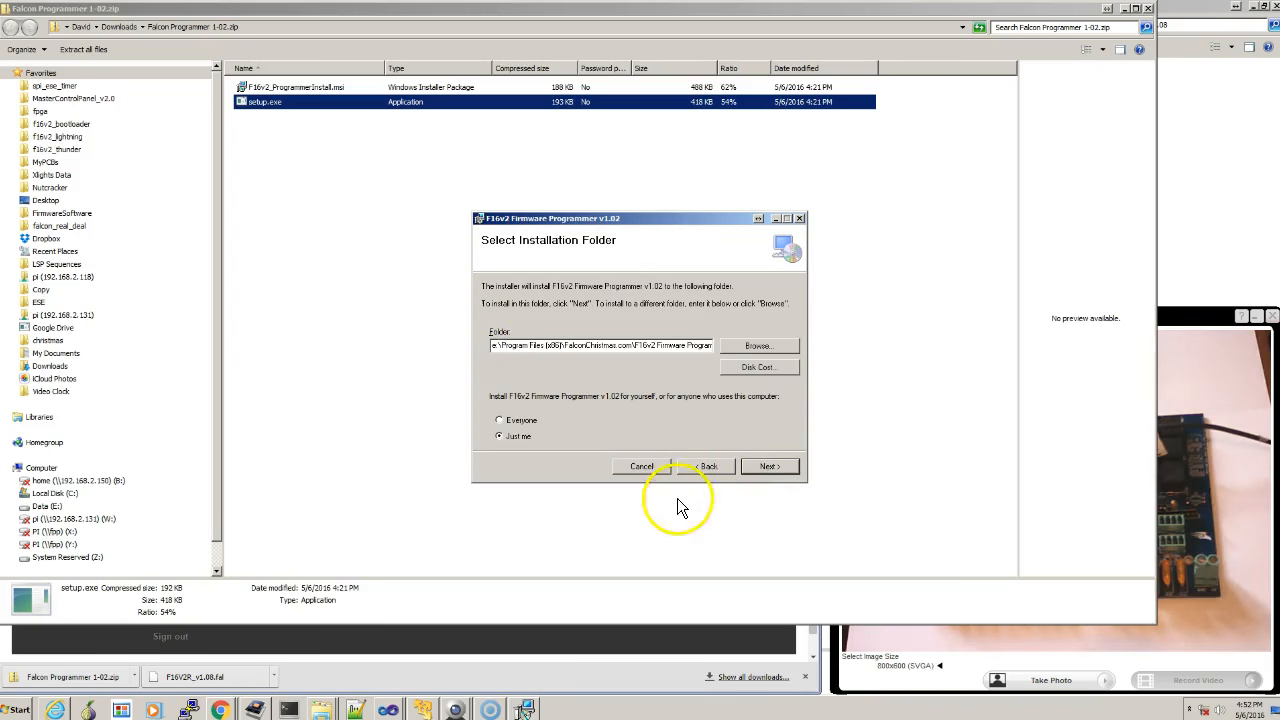
pyautogui.click(770, 466)
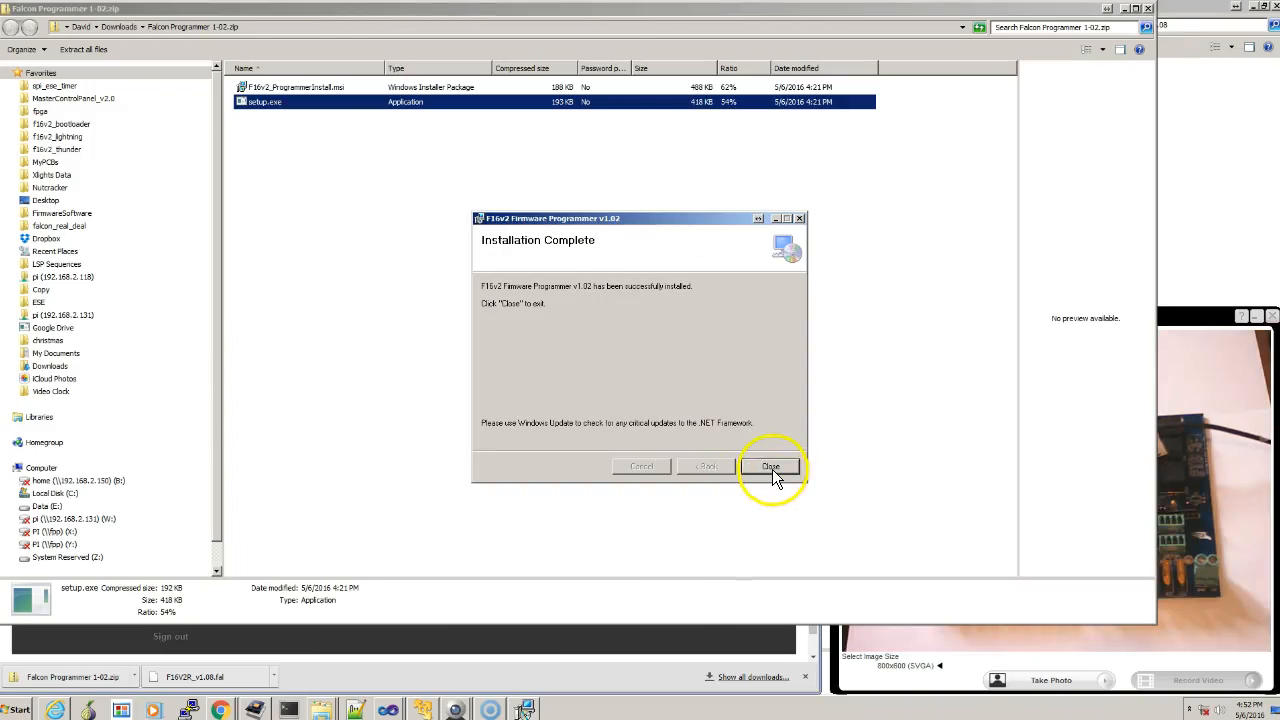
pyautogui.click(770, 466)
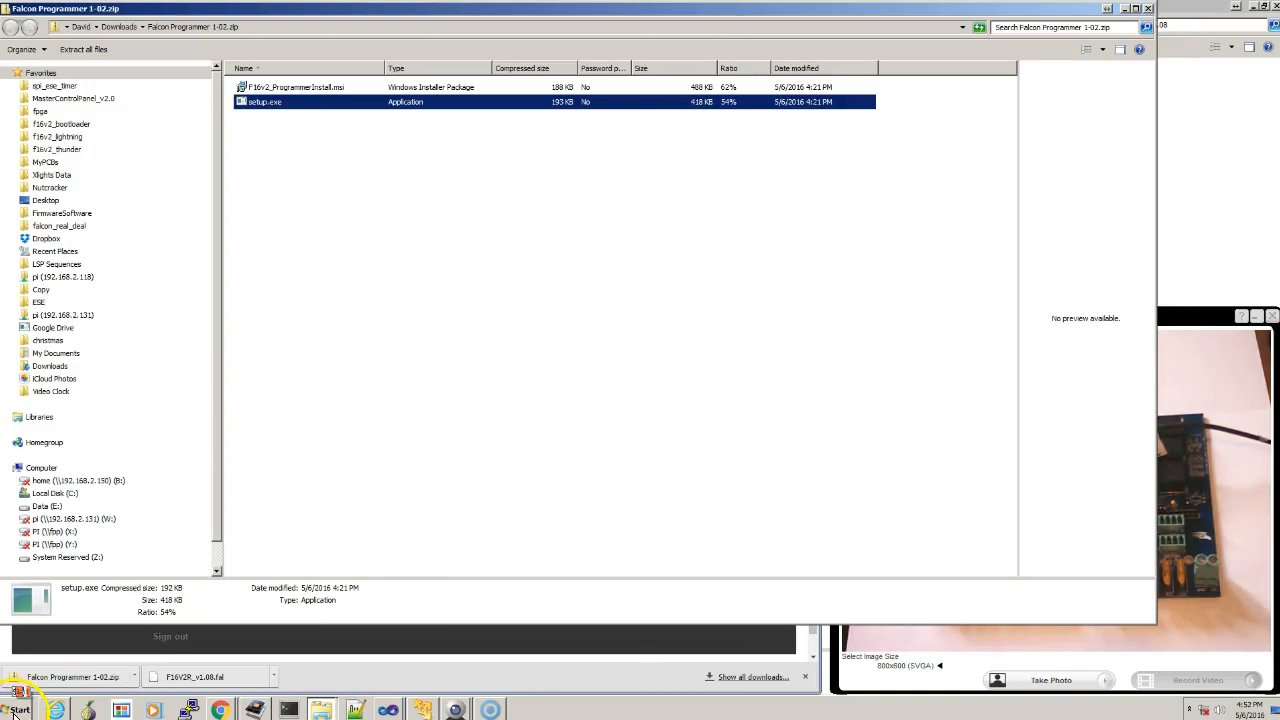
# Launch F16v2 Firmware Programmer from the Start menu; it reports no Falcon USB connection.
pyautogui.click(16, 708)
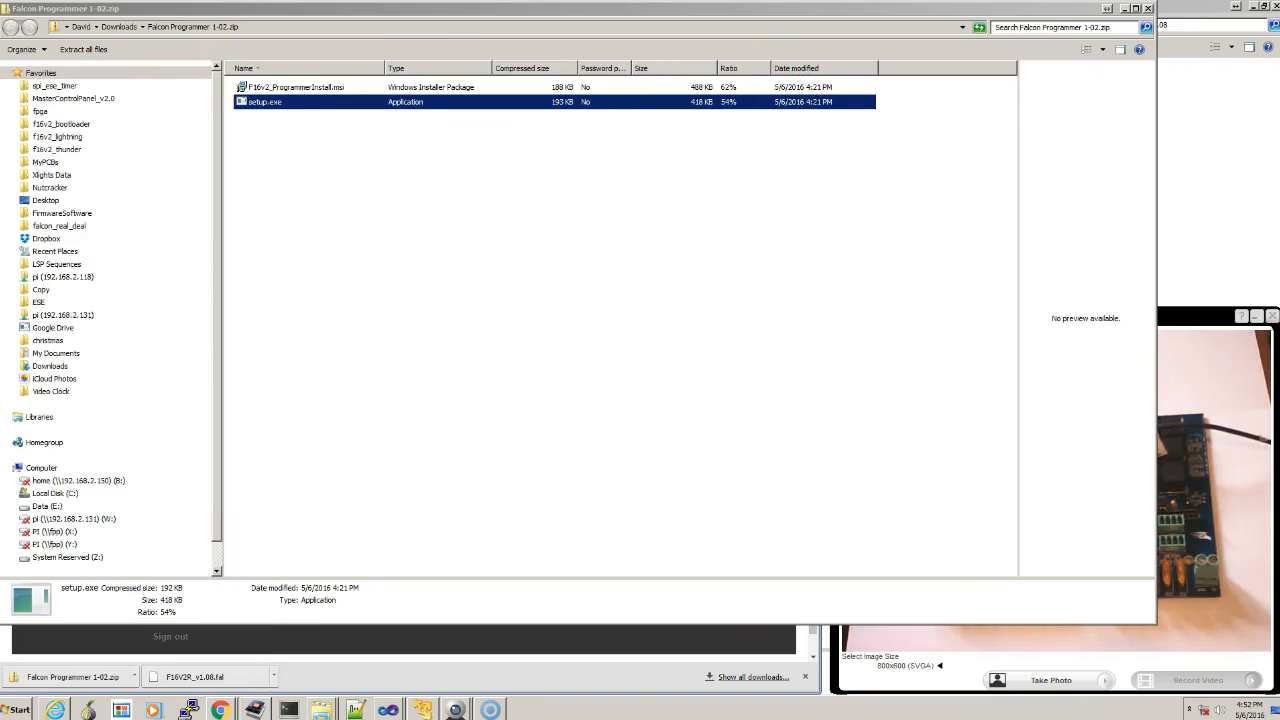
pyautogui.click(16, 710)
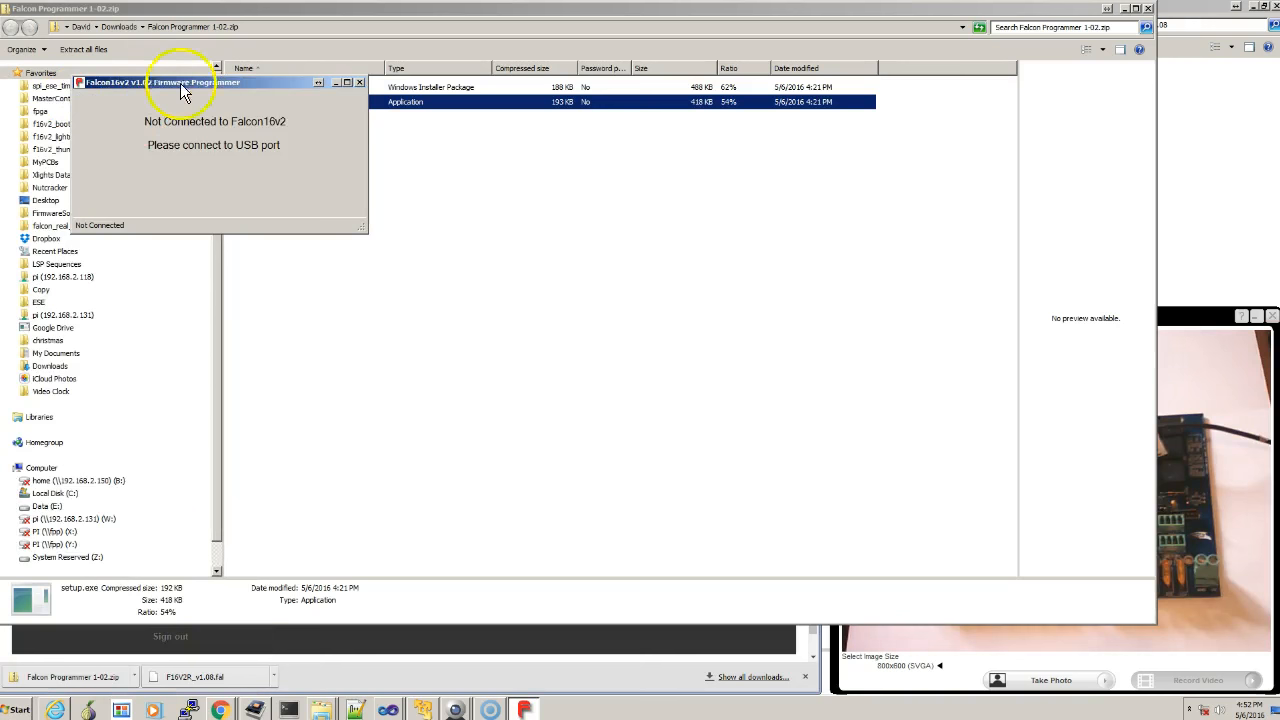
# Move the programmer window aside and relaunch it so it connects to the F16v2 board.
pyautogui.moveTo(184, 82); pyautogui.dragTo(648, 272)
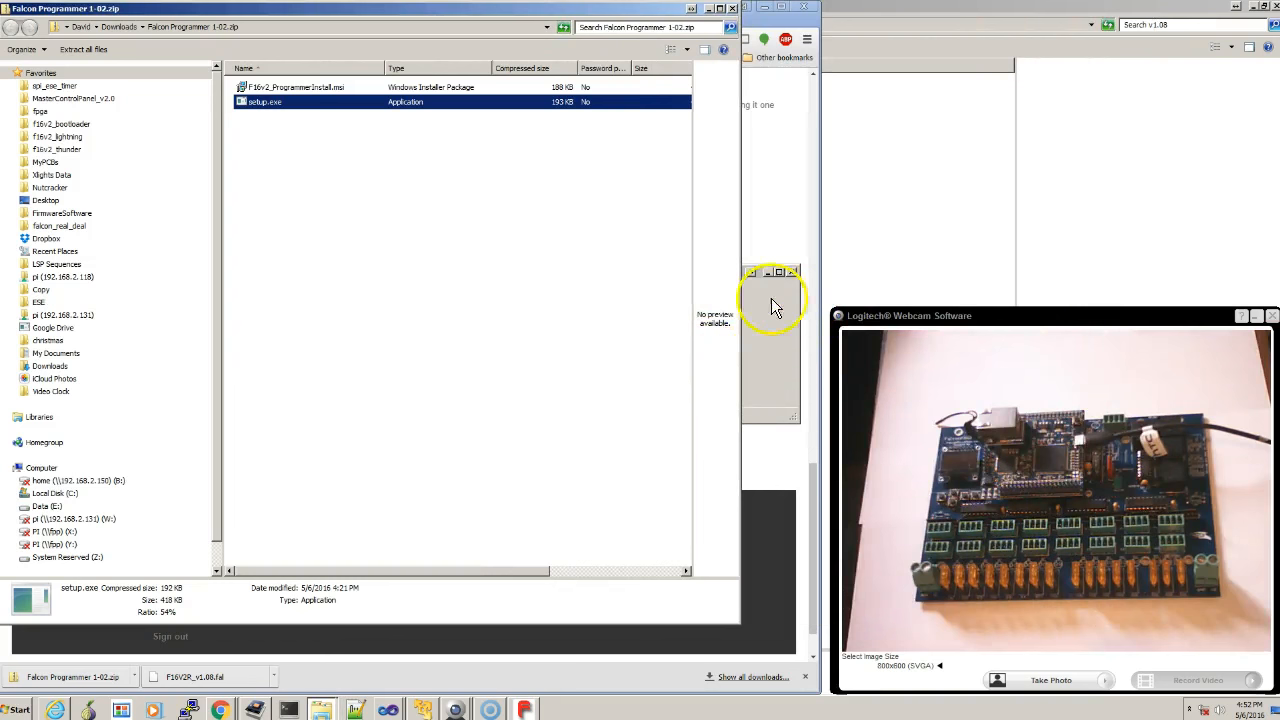
pyautogui.doubleClick(264, 100)
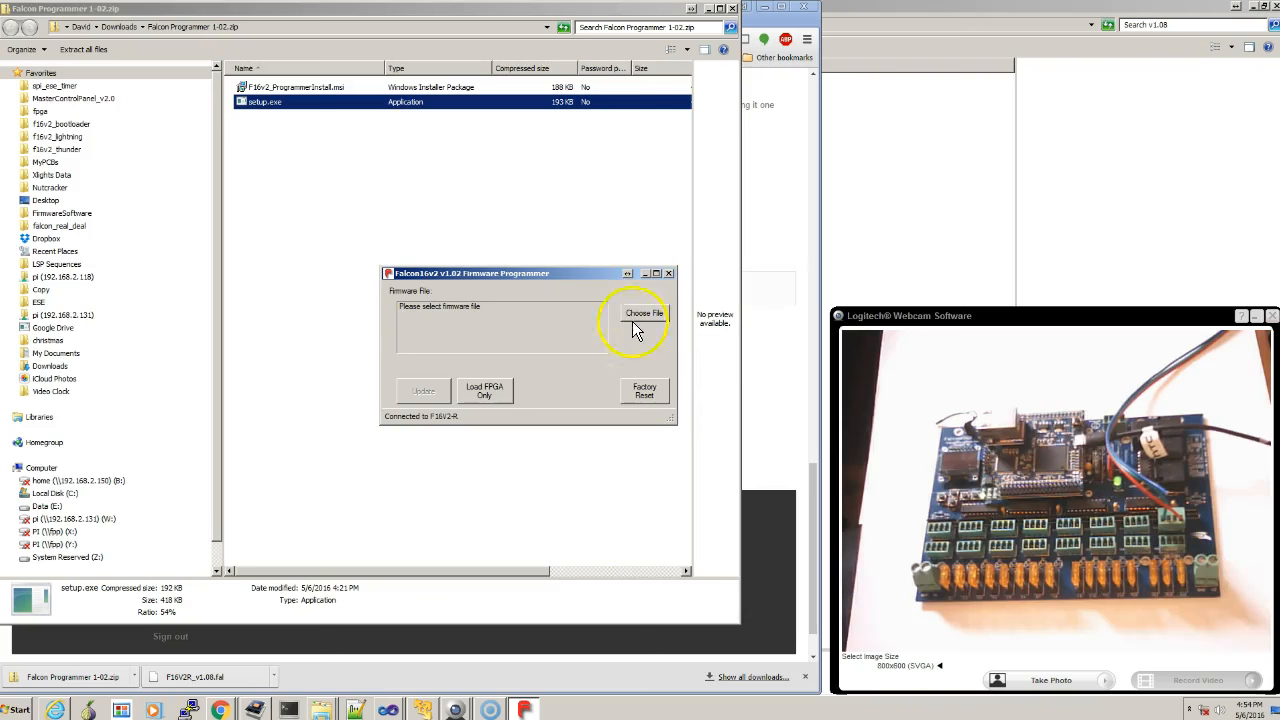
# Cancel the firmware file selection and go back to the store's download section.
pyautogui.click(644, 312)
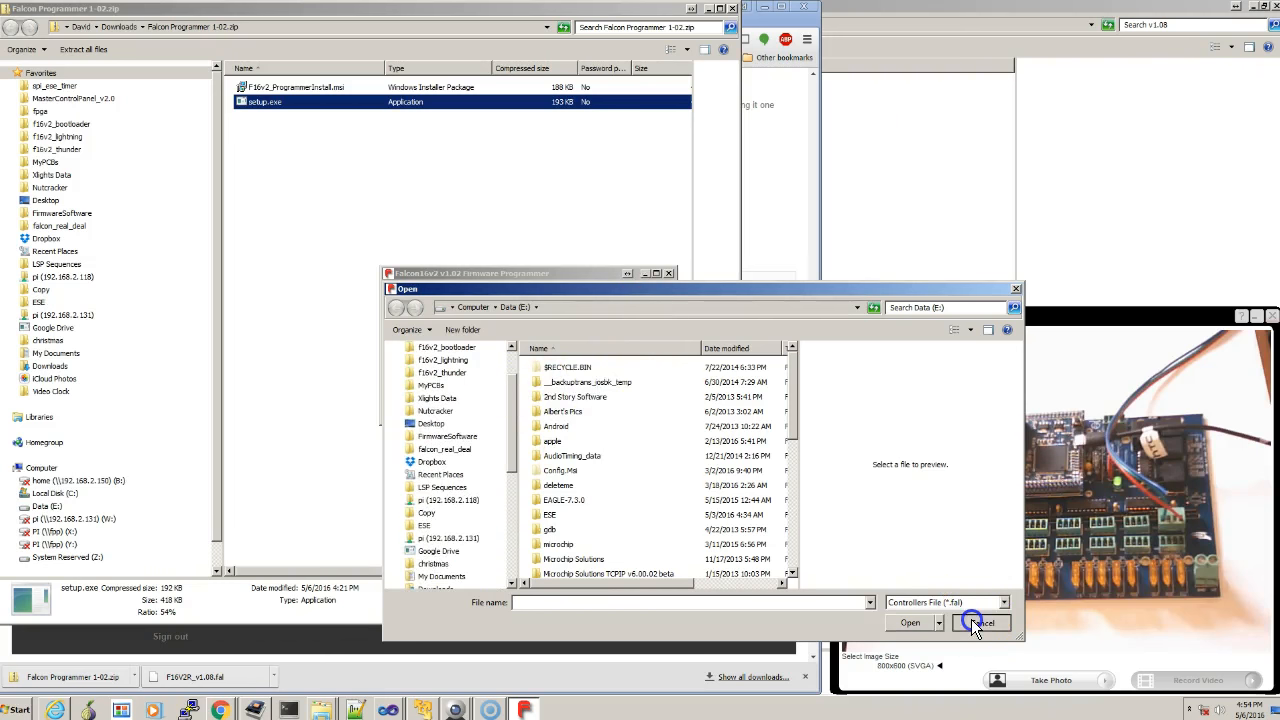
pyautogui.click(980, 622)
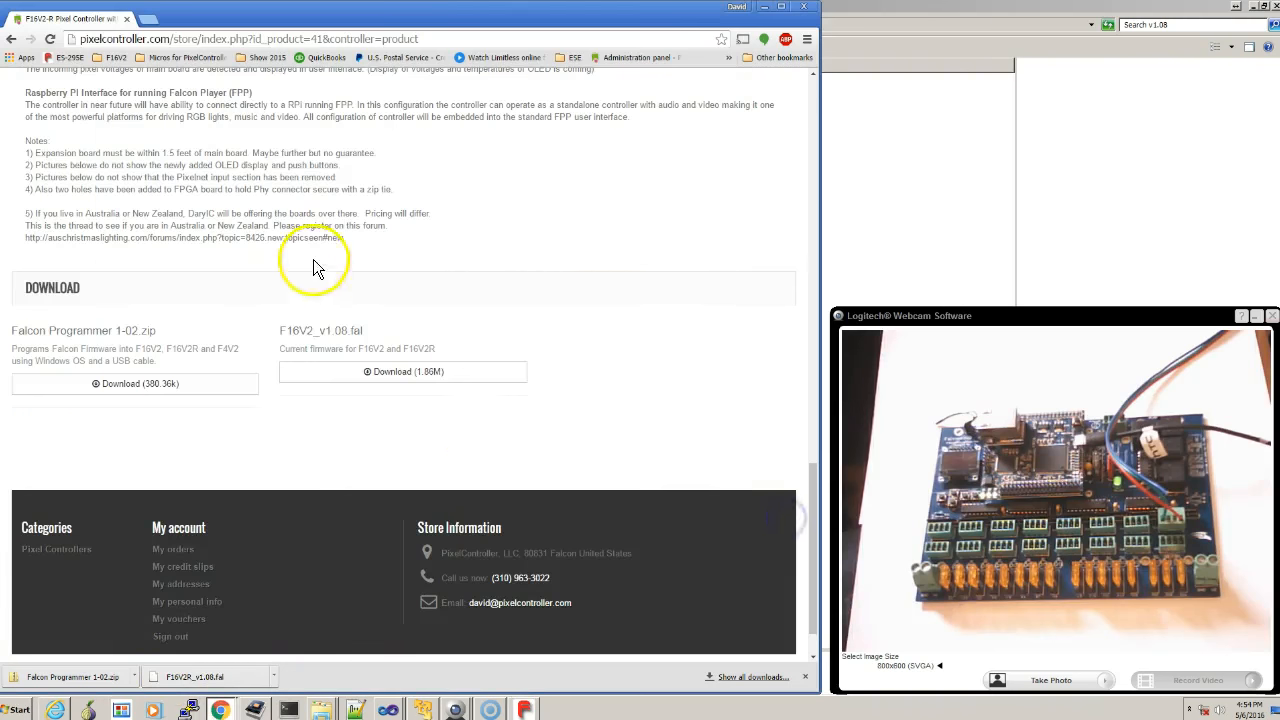
# Download the F16V2_v1.08.fal firmware and bring its folder forward in Explorer.
pyautogui.scroll(3)
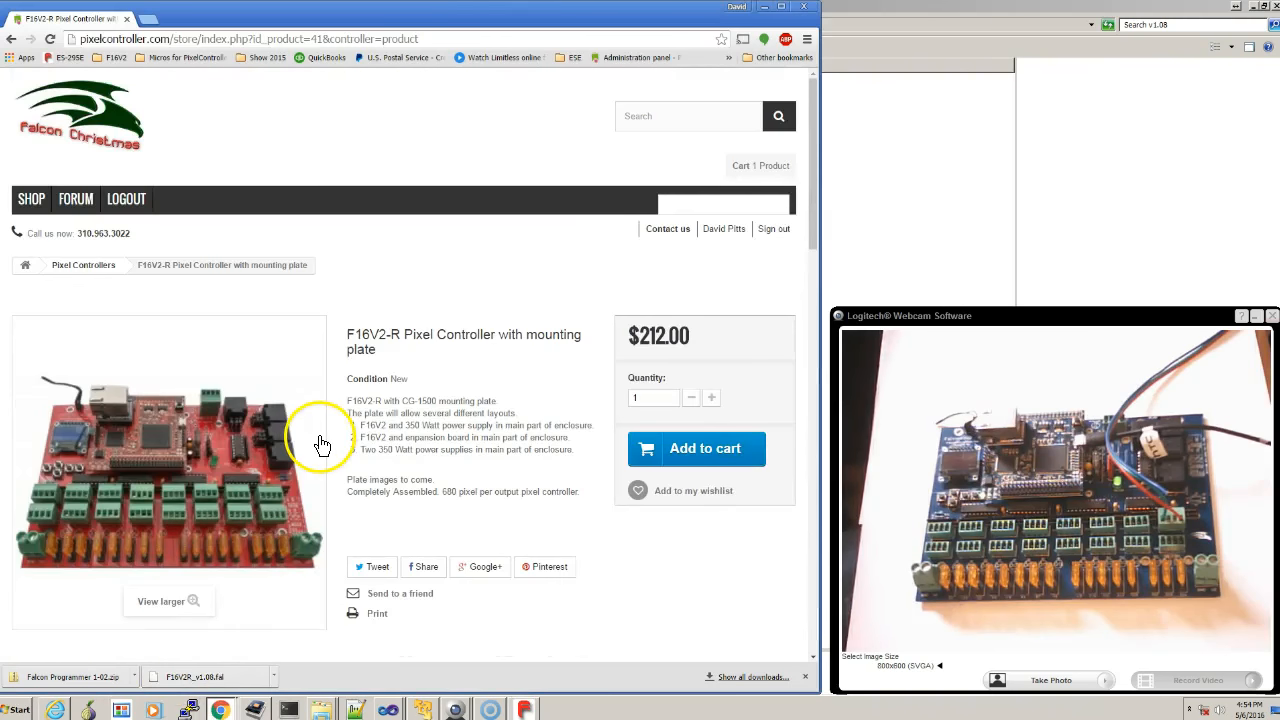
pyautogui.scroll(-3)
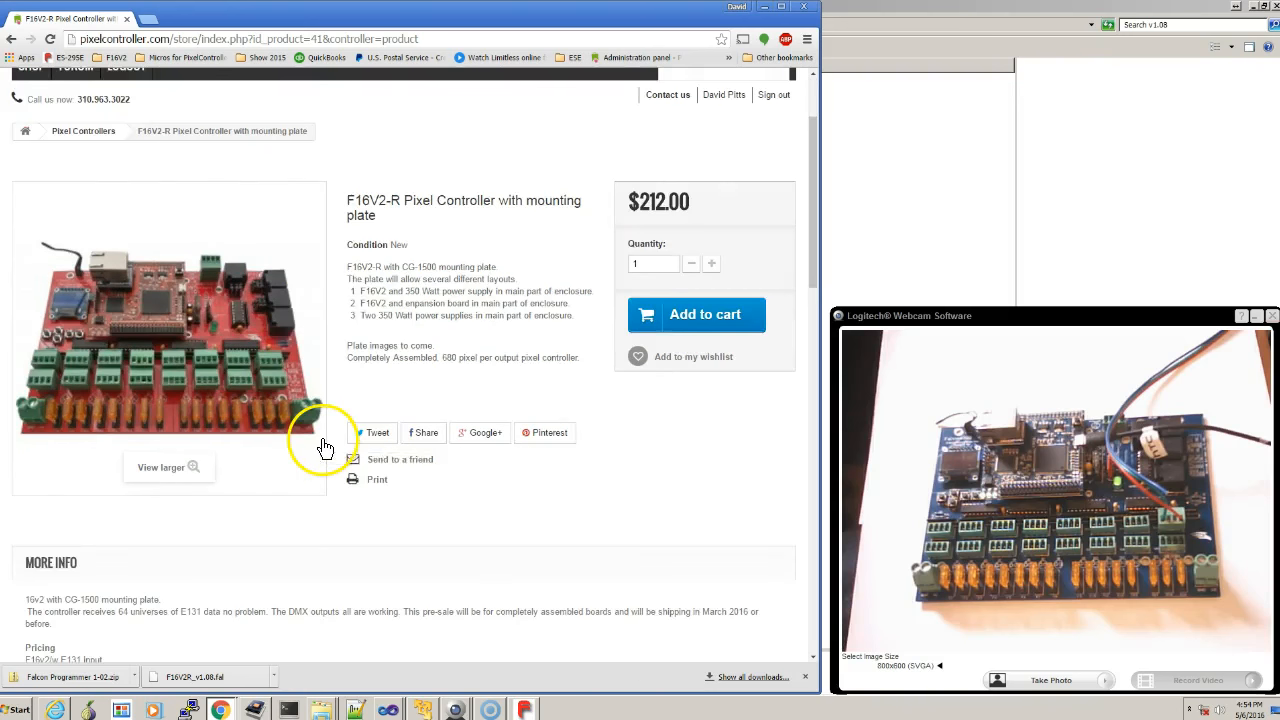
pyautogui.scroll(-3)
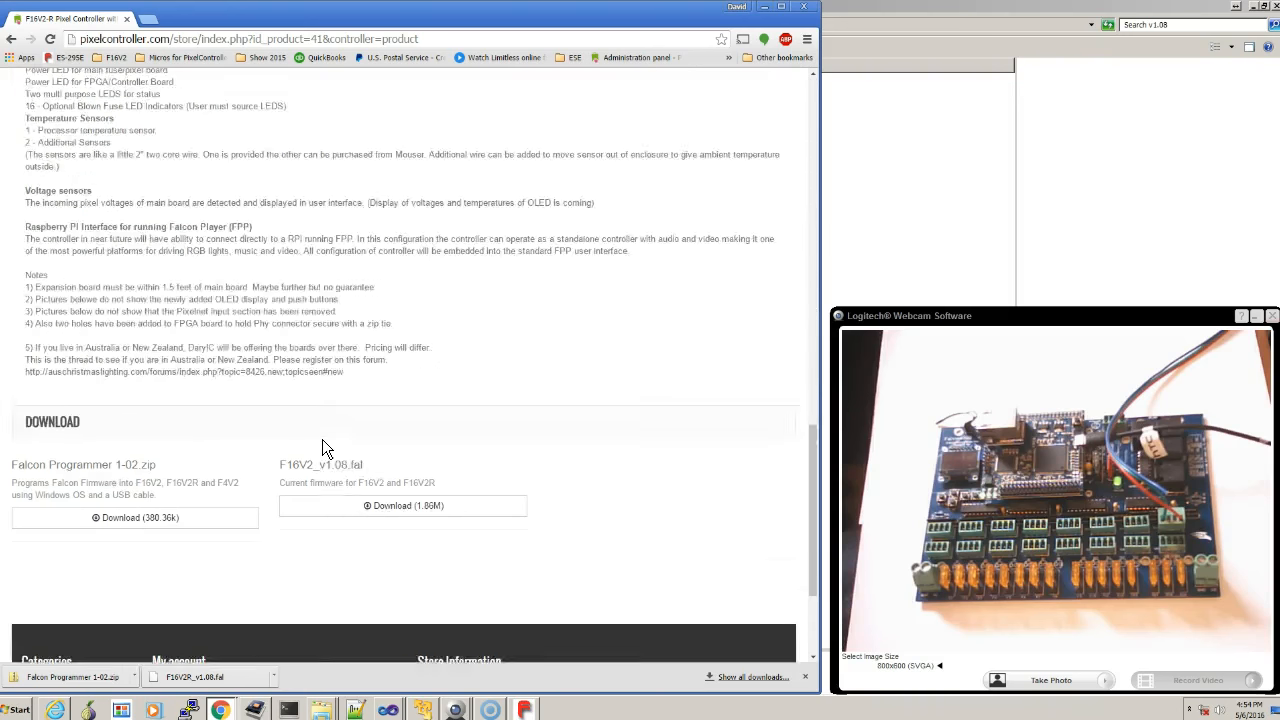
pyautogui.scroll(-3)
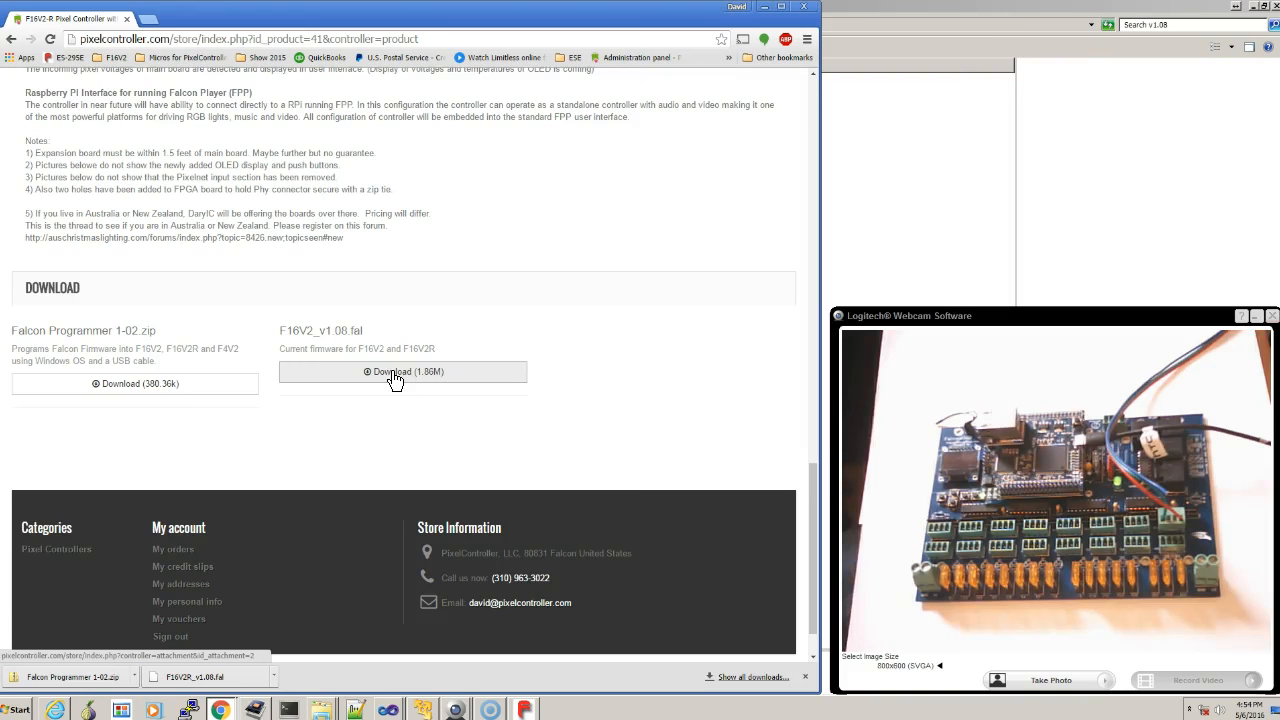
pyautogui.click(402, 370)
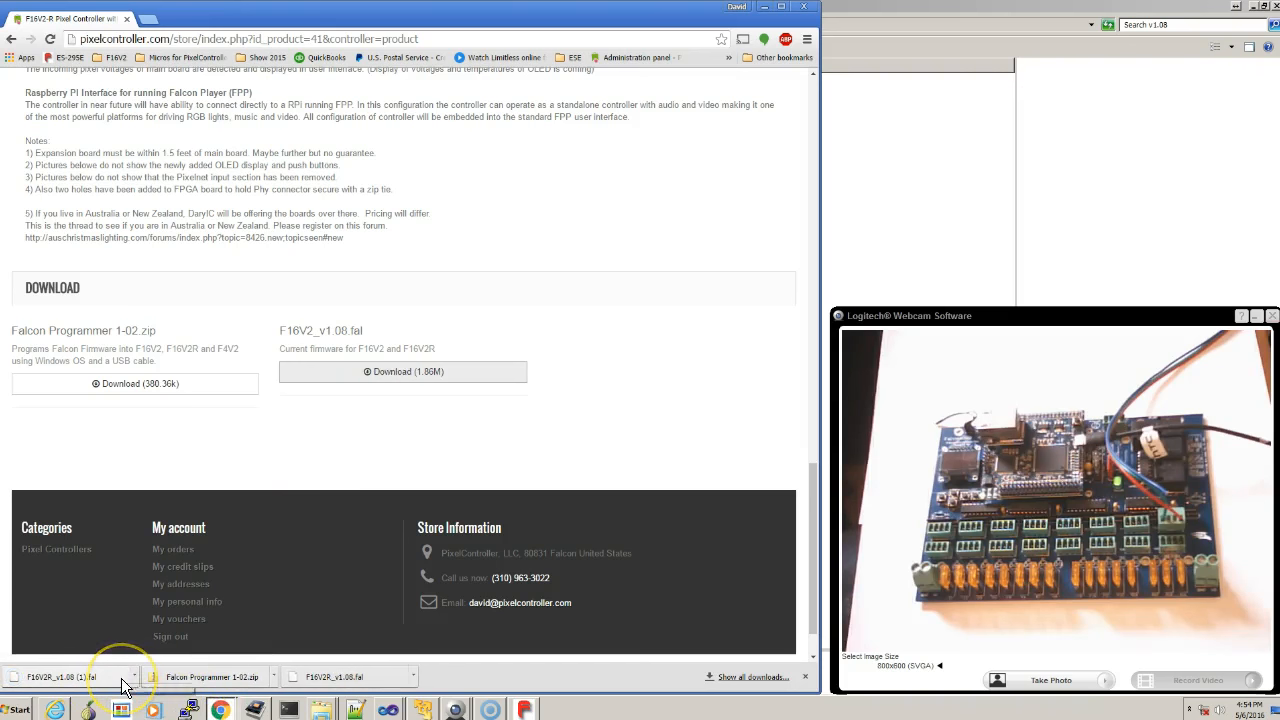
pyautogui.moveTo(324, 592)
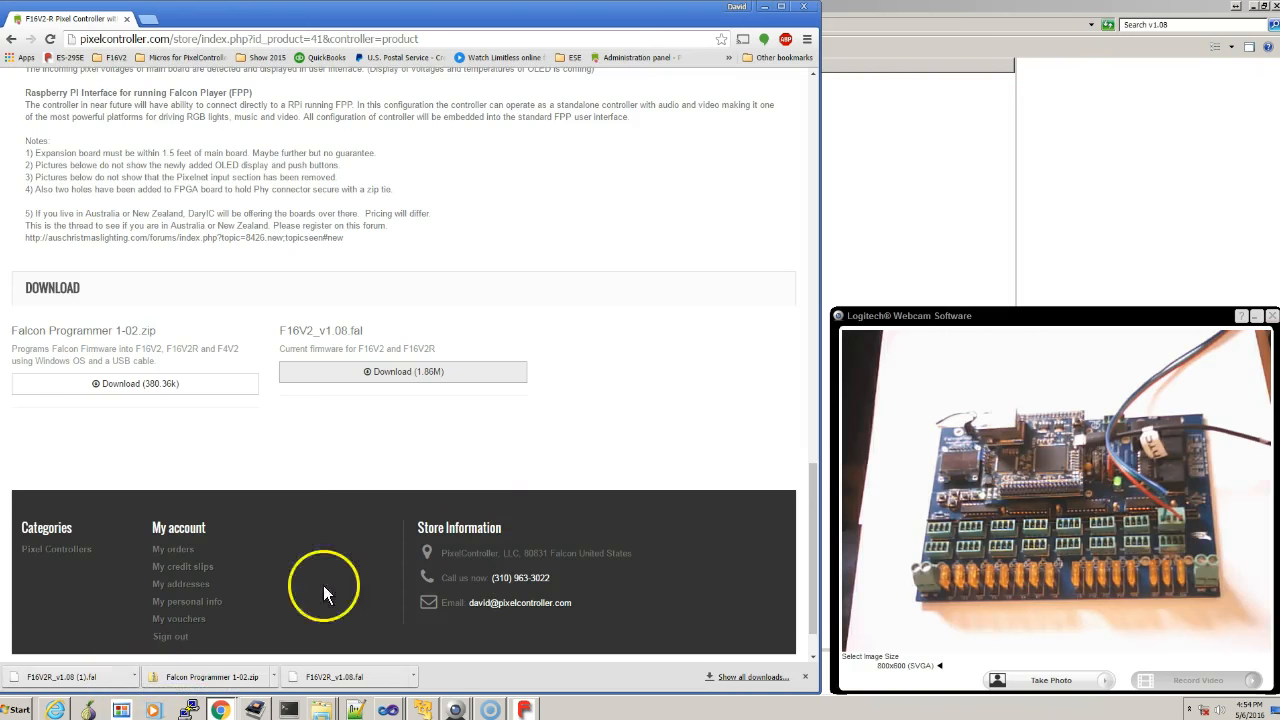
pyautogui.click(322, 710)
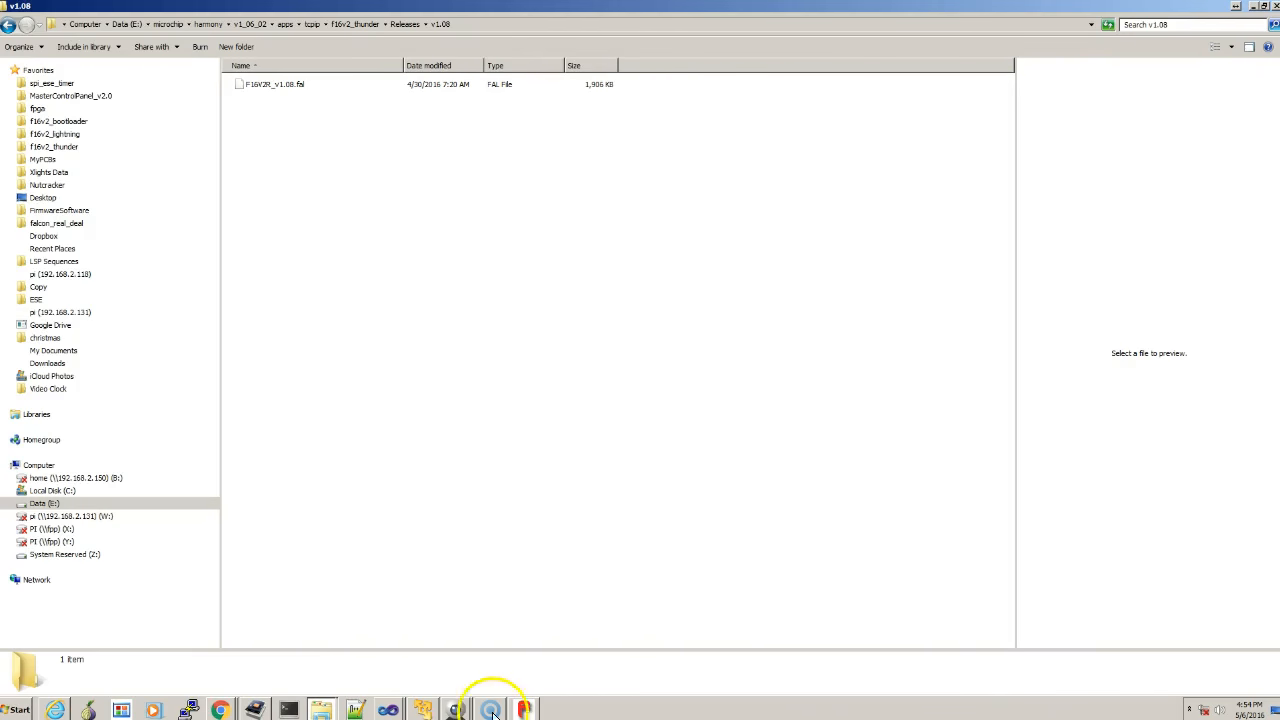
# Load F16V2_v1.08 (1).fal from Downloads as the firmware file to program.
pyautogui.click(490, 710)
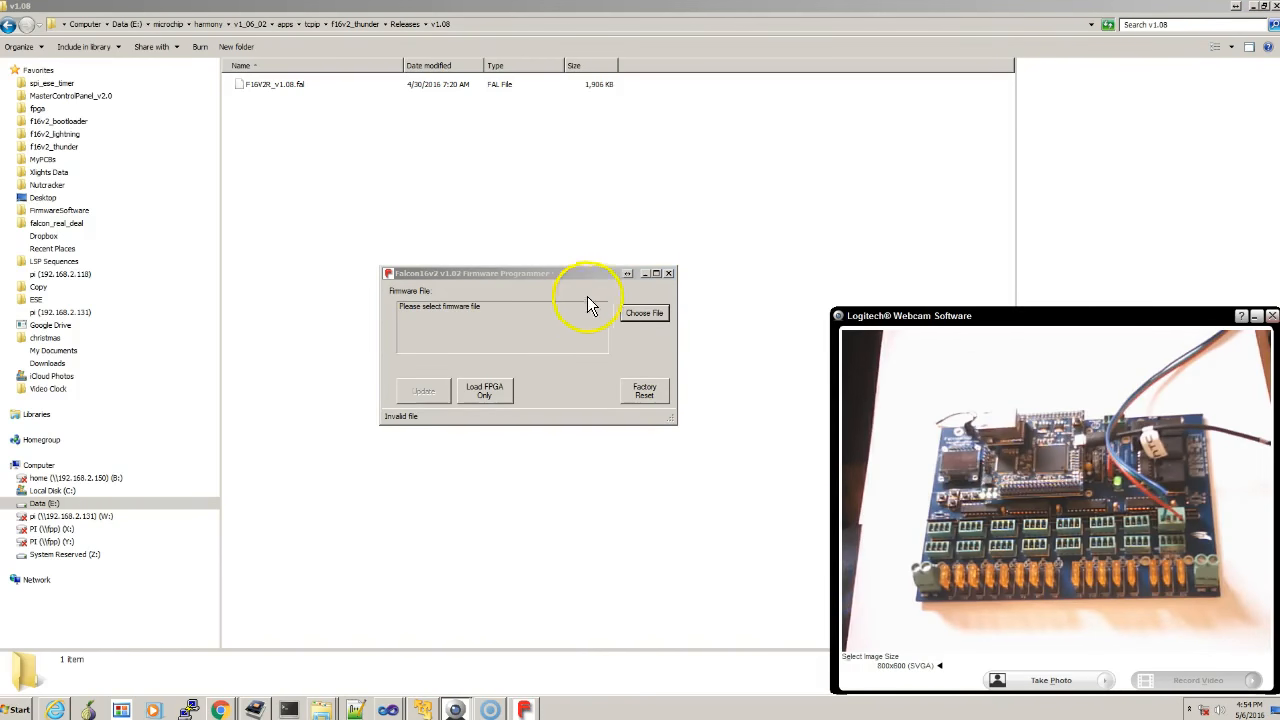
pyautogui.click(644, 312)
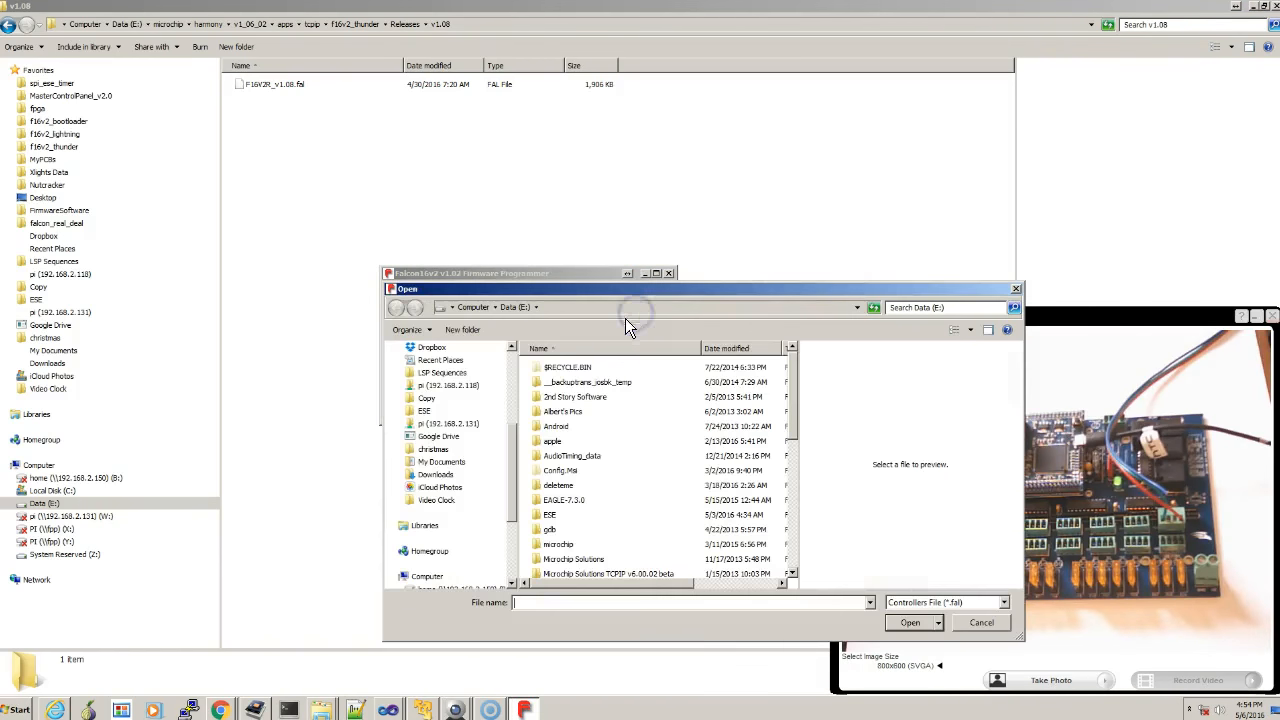
pyautogui.scroll(3)
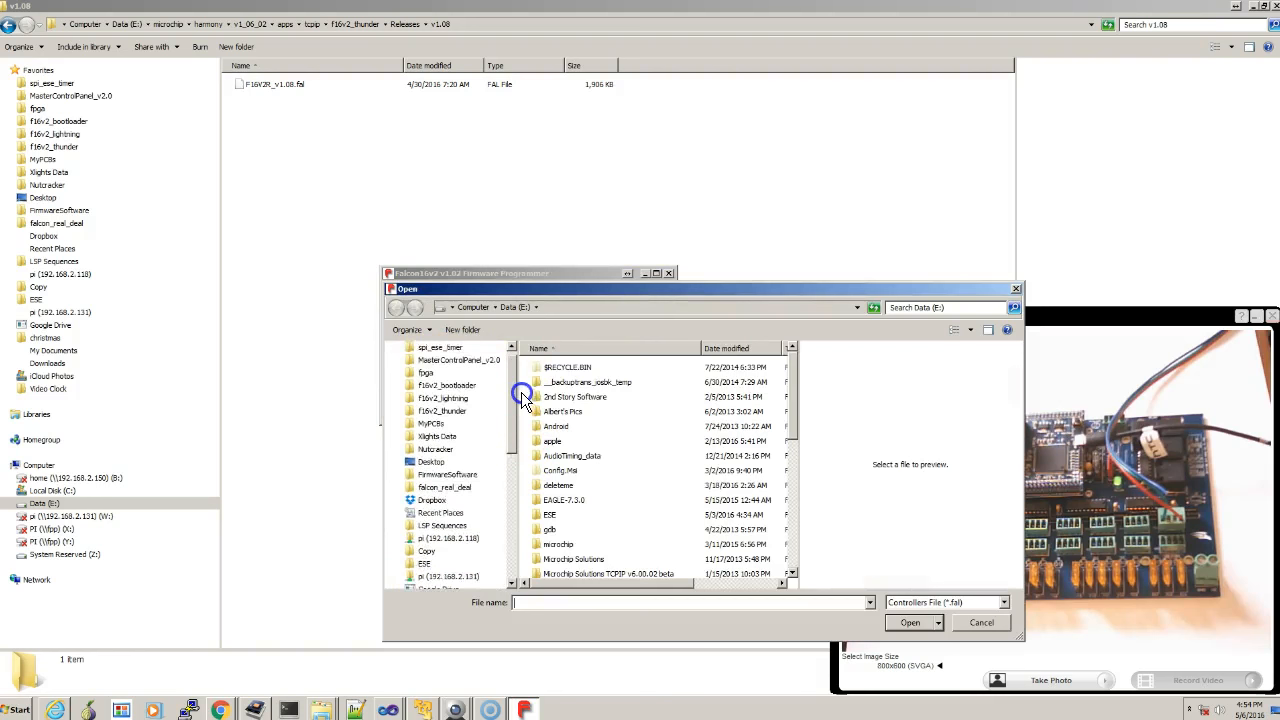
pyautogui.scroll(-3)
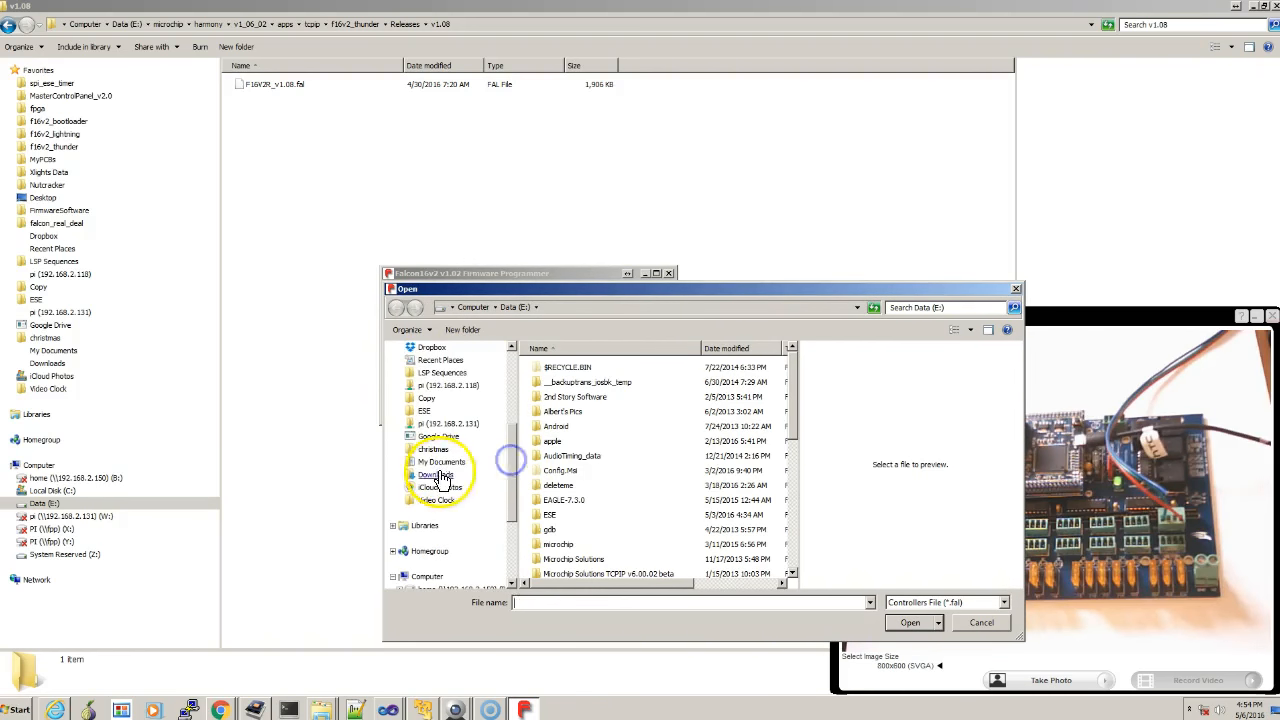
pyautogui.click(436, 474)
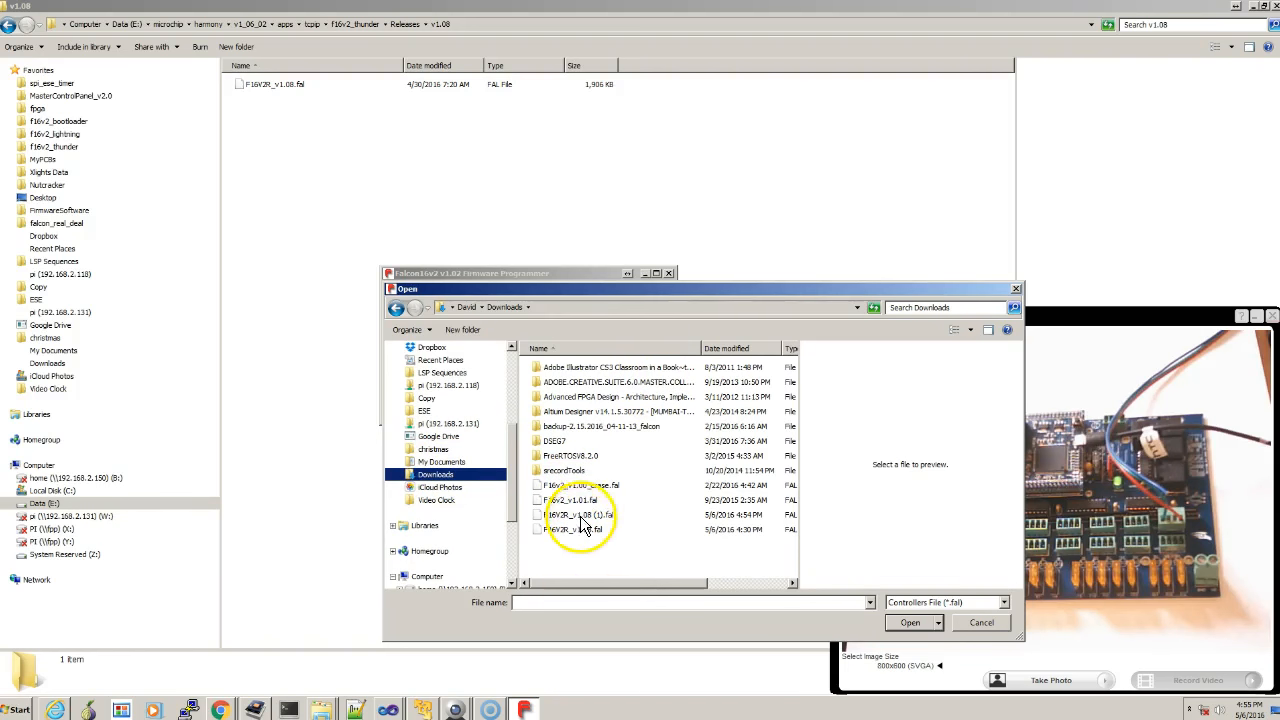
pyautogui.moveTo(578, 528)
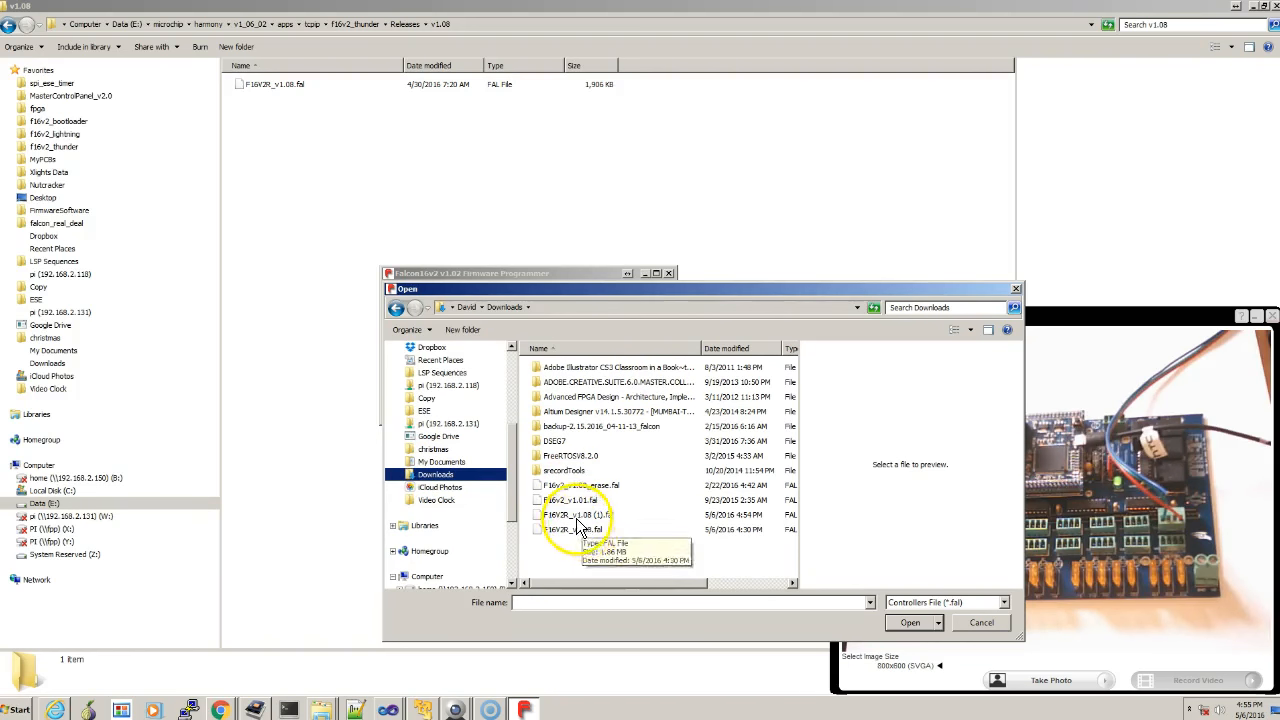
pyautogui.click(576, 514)
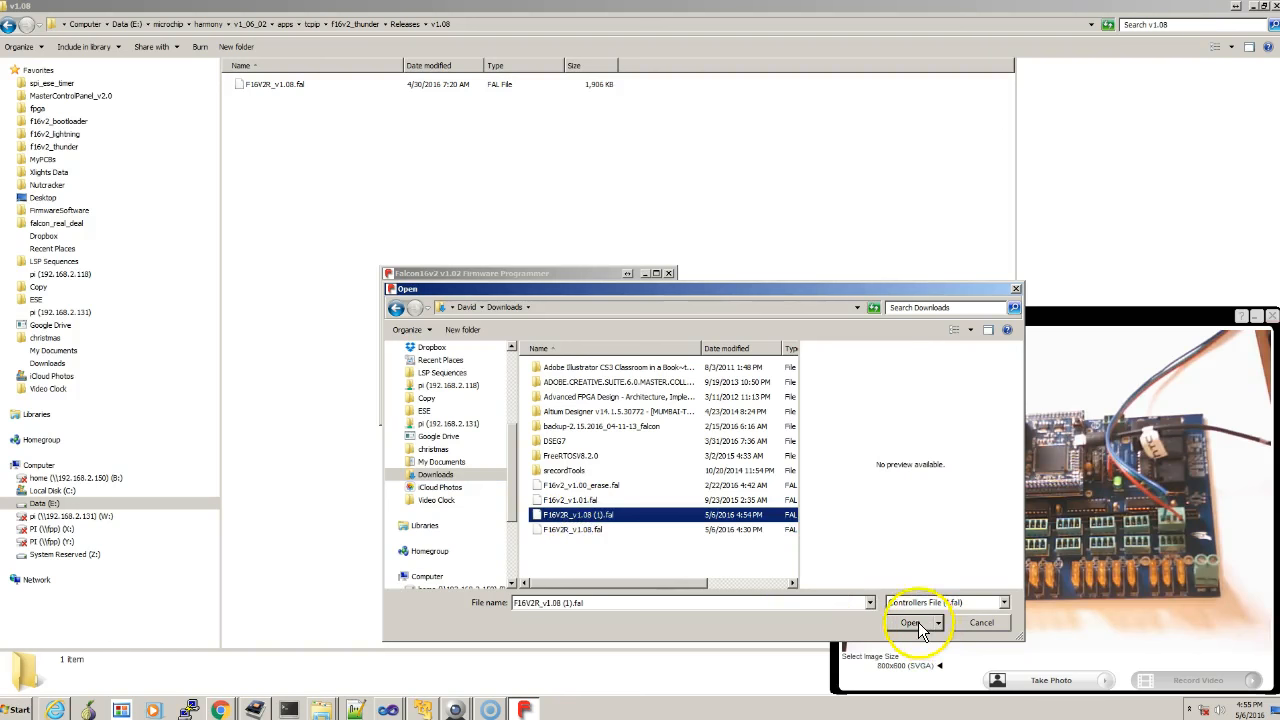
pyautogui.click(916, 622)
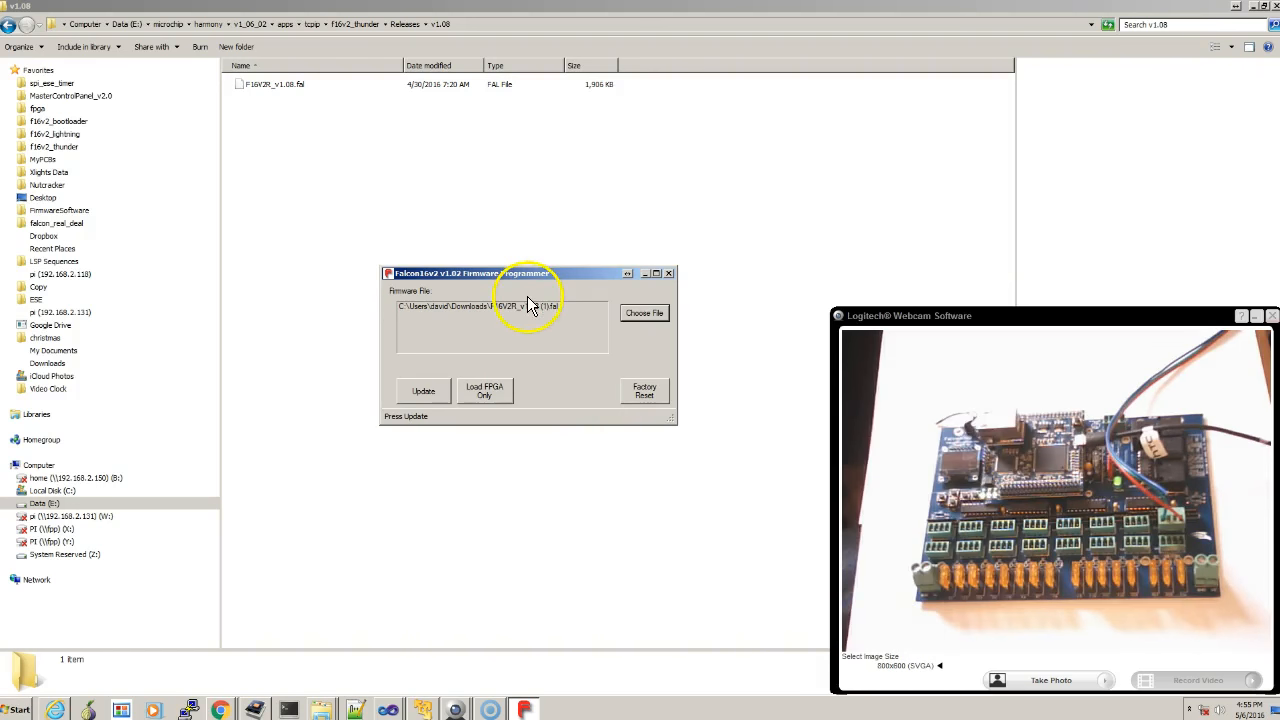
pyautogui.moveTo(420, 392)
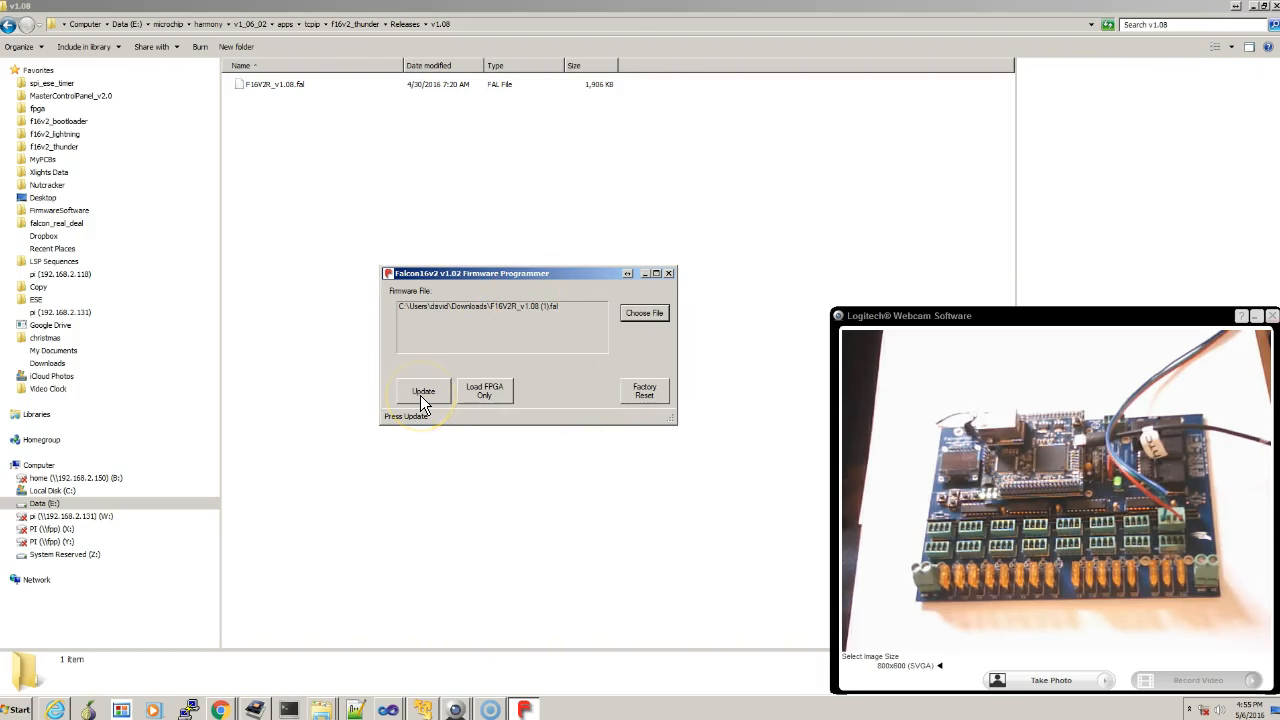
# Update the controller, sending the FPGA file and then the v1.08 firmware file.
pyautogui.click(424, 390)
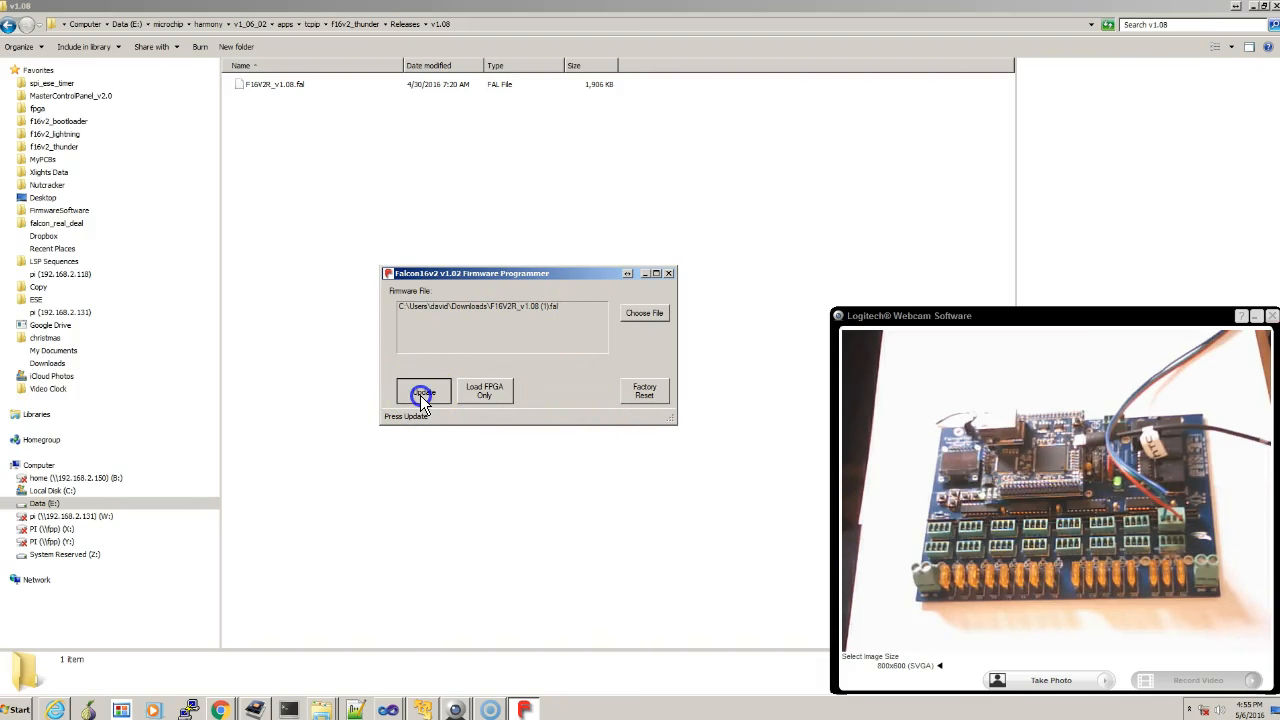
pyautogui.click(424, 390)
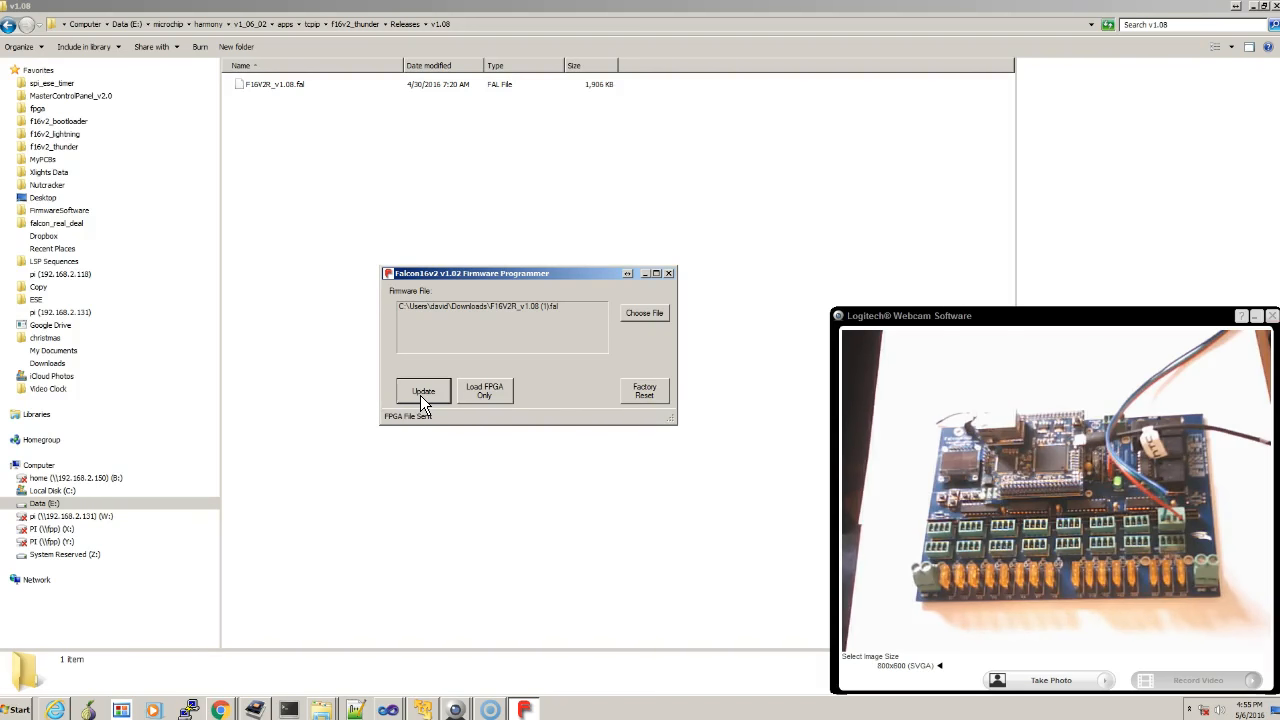
pyautogui.click(424, 390)
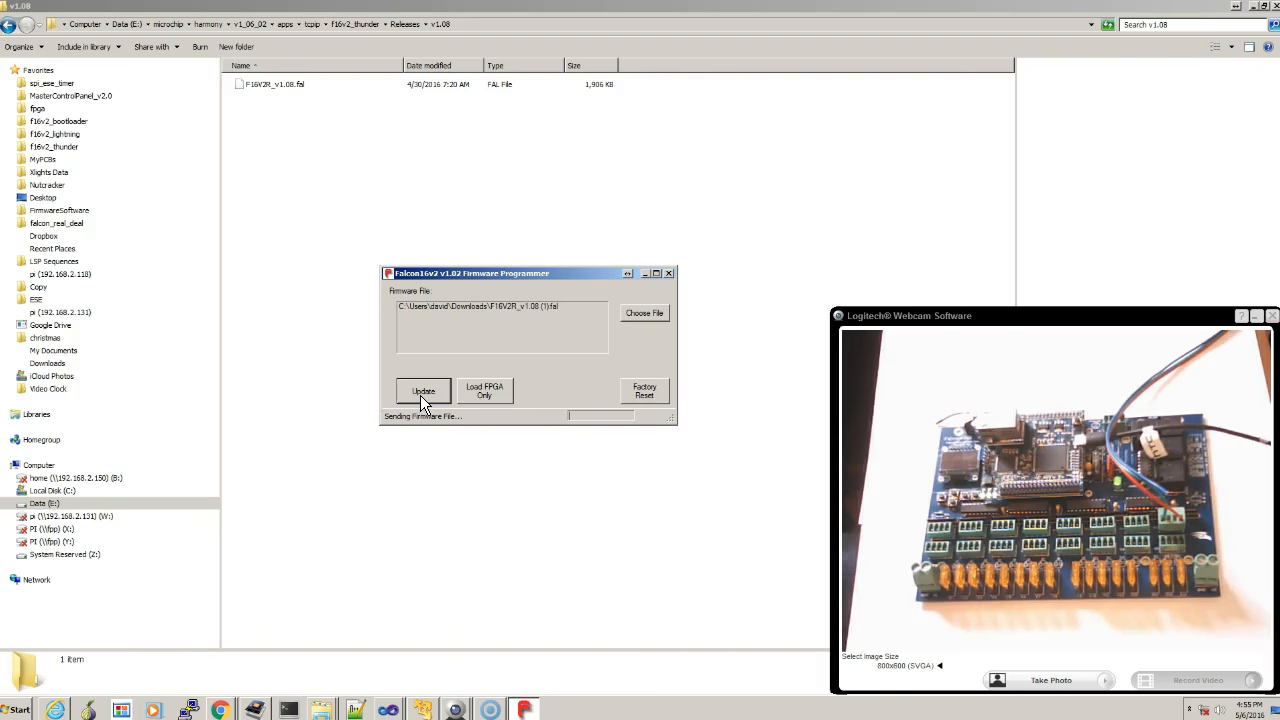